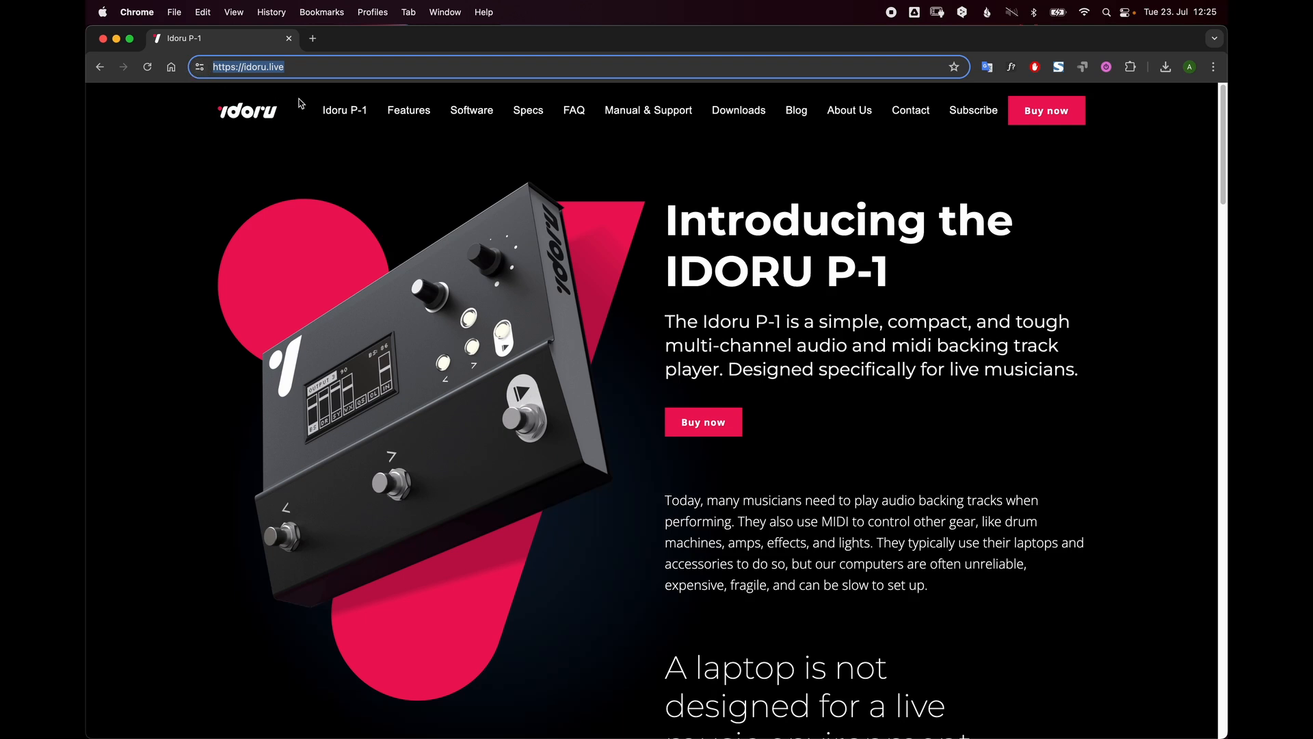
pyautogui.moveTo(780, 138)
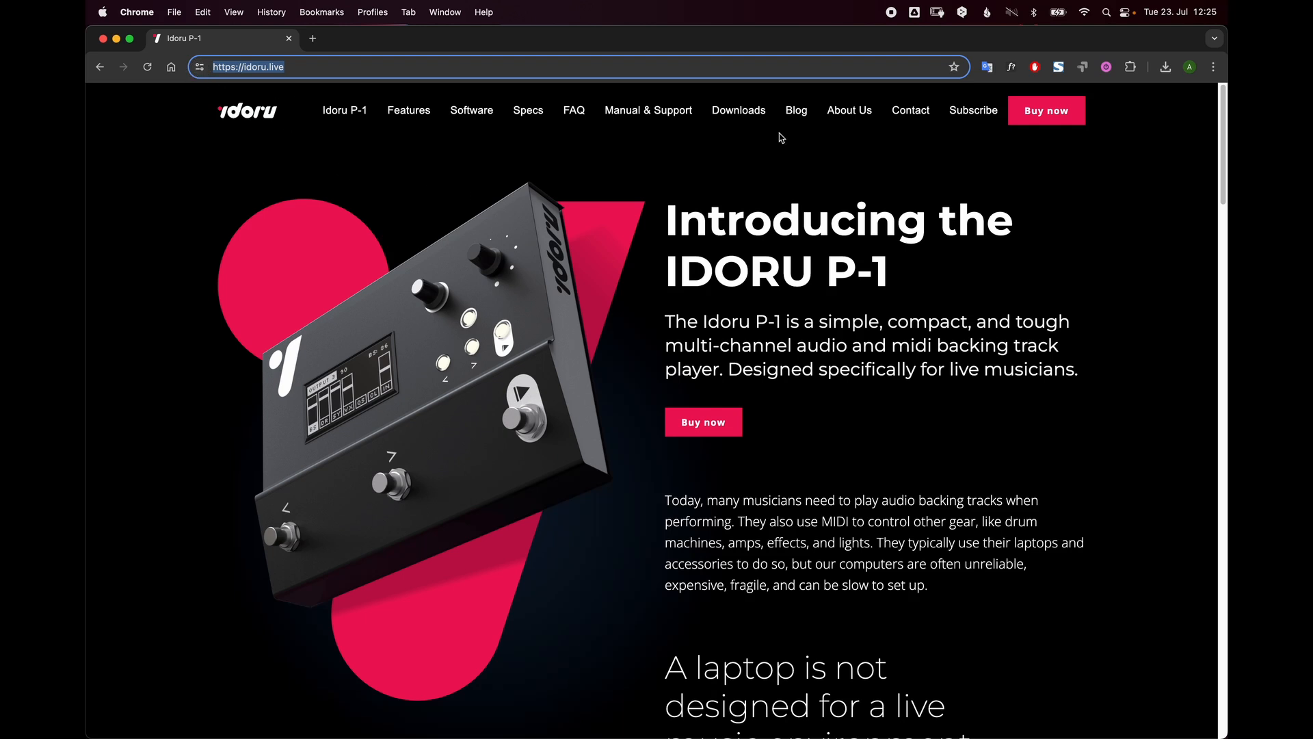
# Step: Download the Idoru P-1 v2.0.2 Mac installer from the Downloads page into the Downloads folder
pyautogui.click(738, 110)
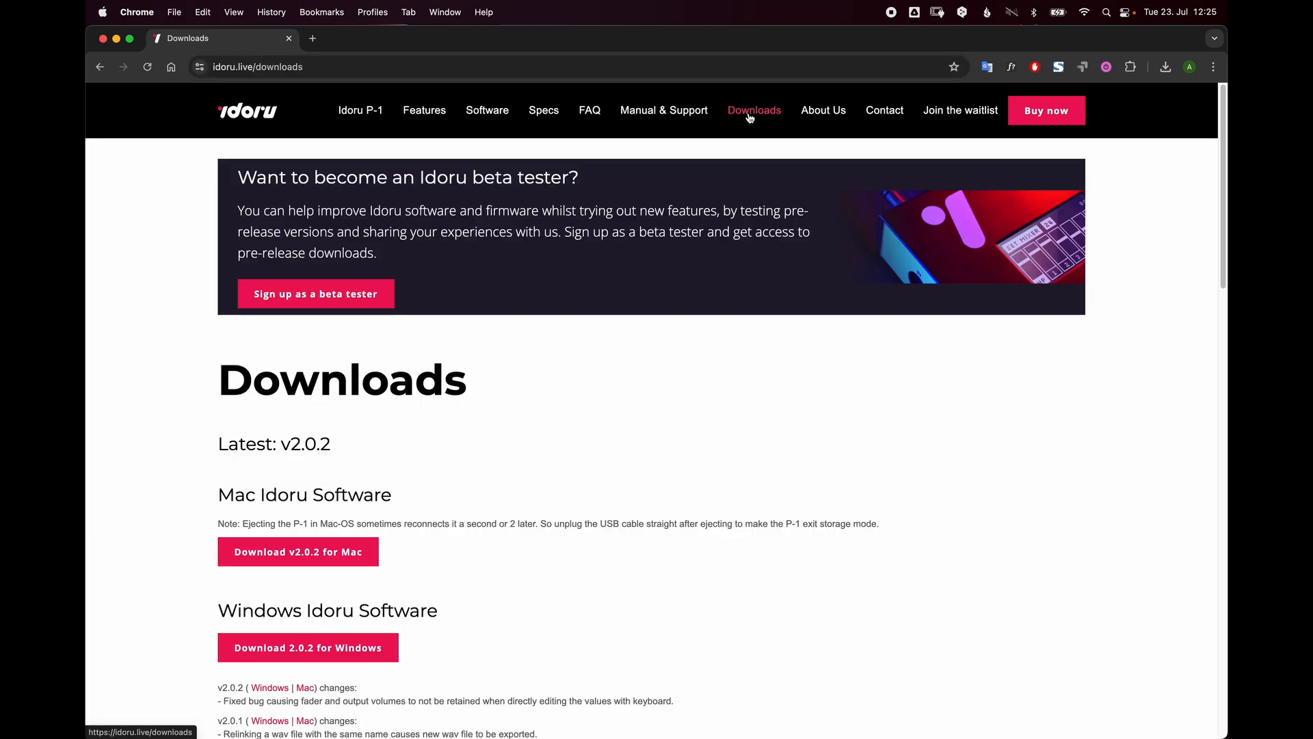
pyautogui.scroll(-3)
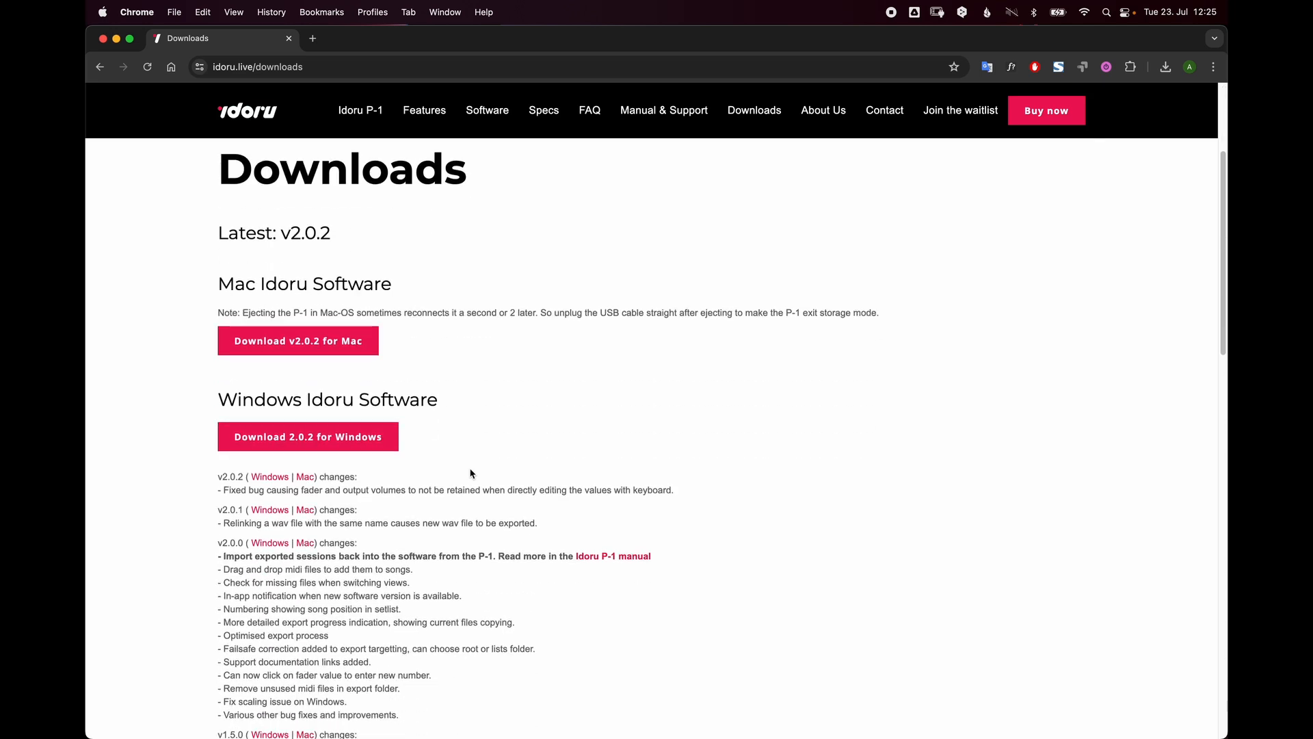
pyautogui.scroll(-3)
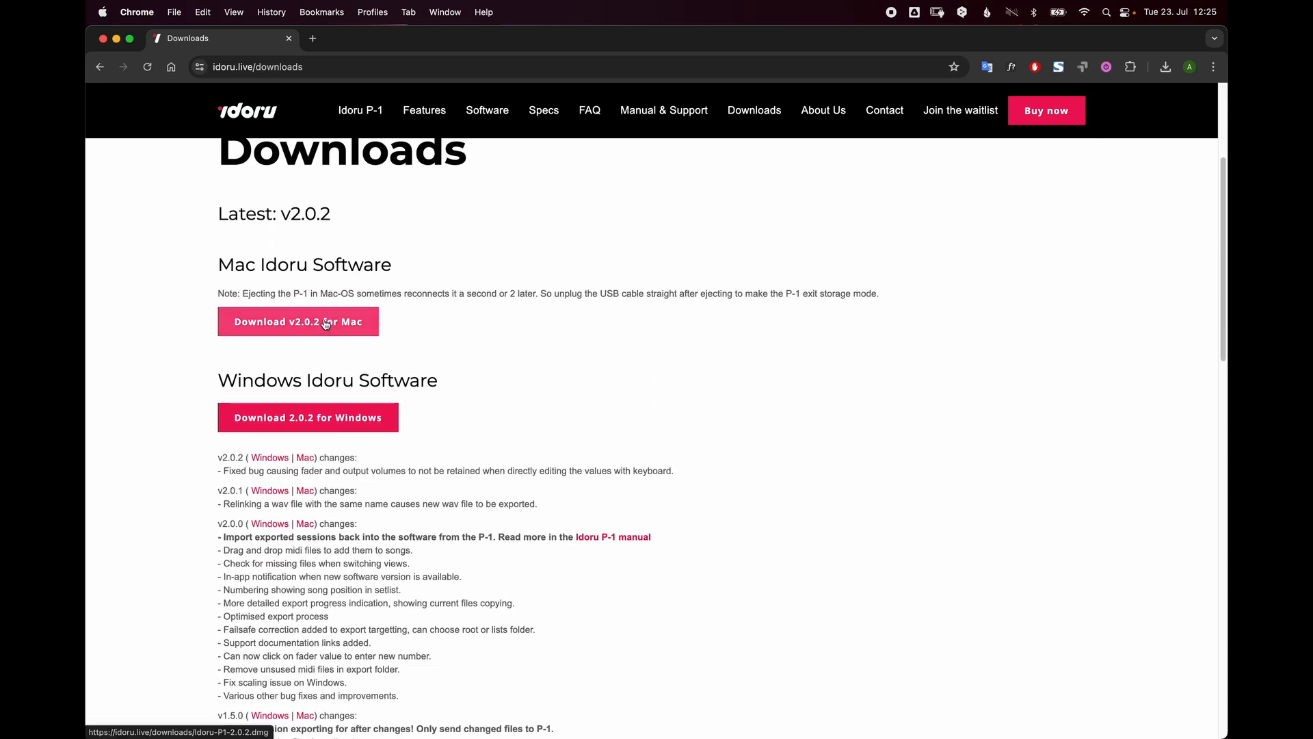
pyautogui.click(297, 321)
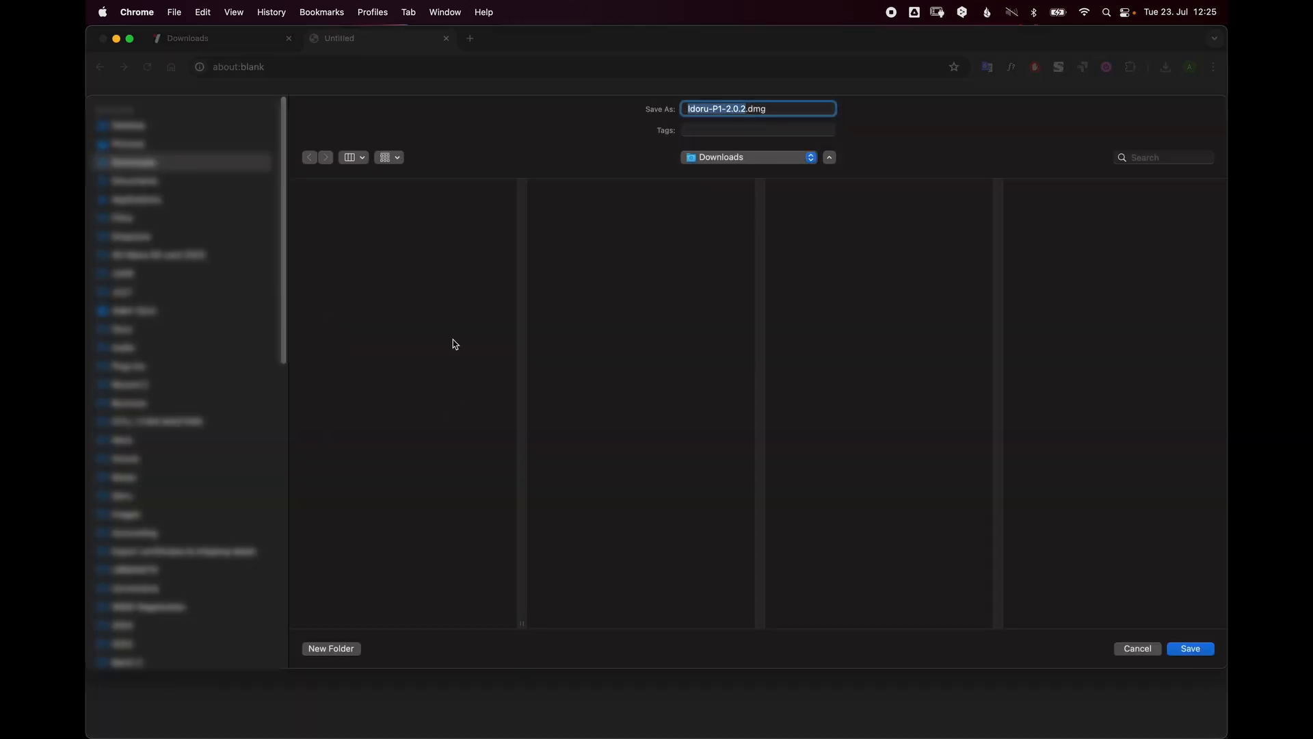
pyautogui.click(1190, 649)
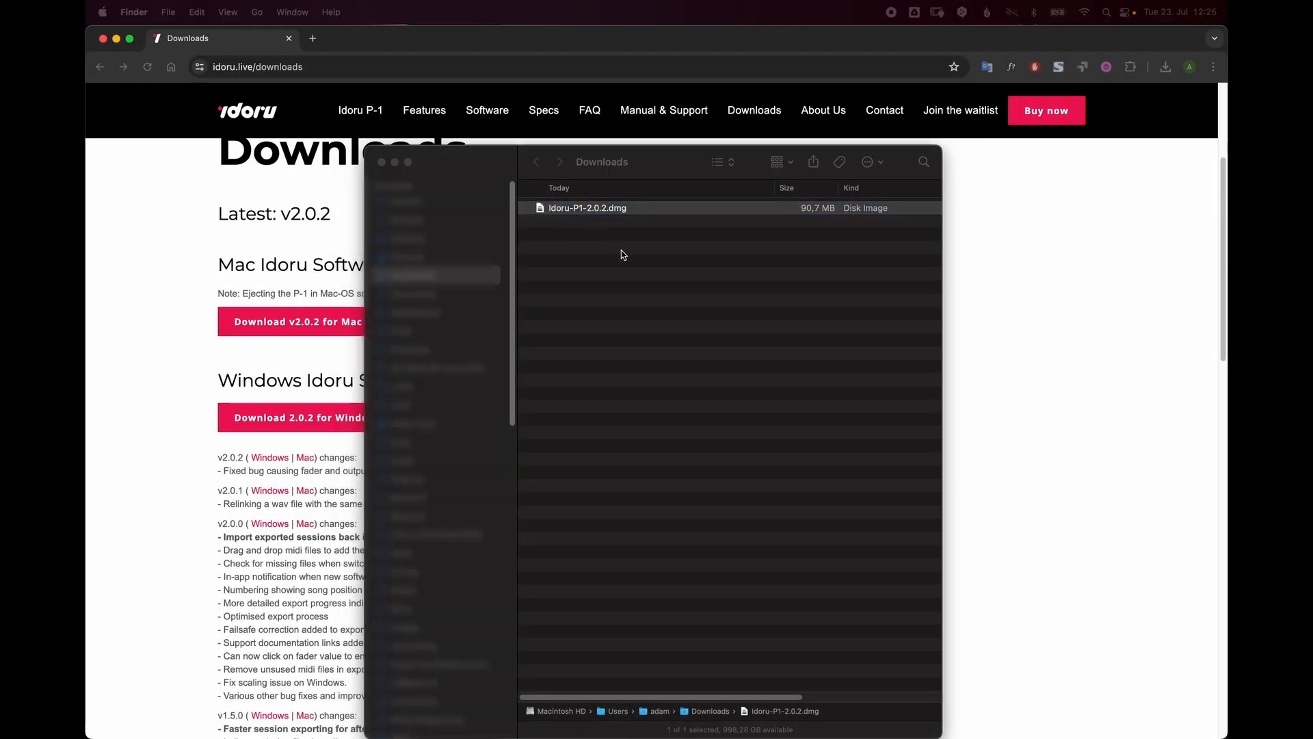
# Step: Install Idoru-P1.app from the downloaded disk image into Applications, replacing the existing copy
pyautogui.doubleClick(587, 208)
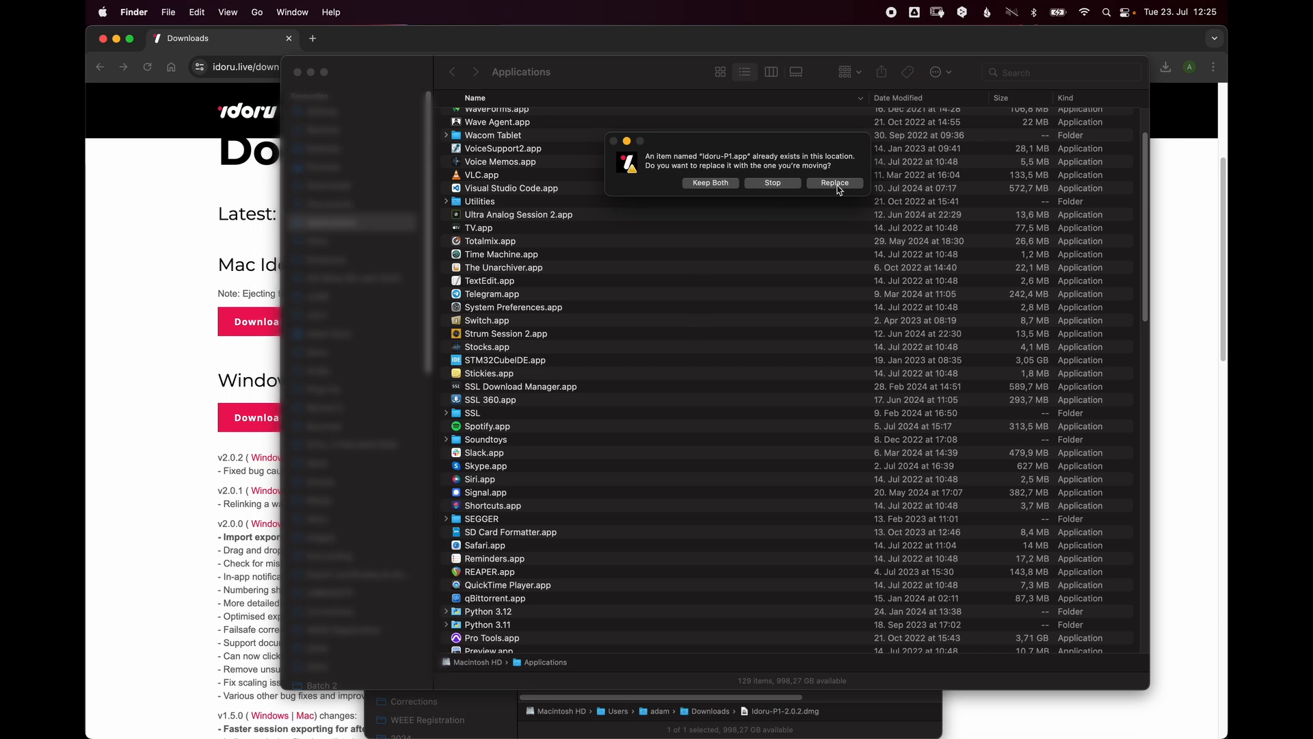
pyautogui.click(833, 182)
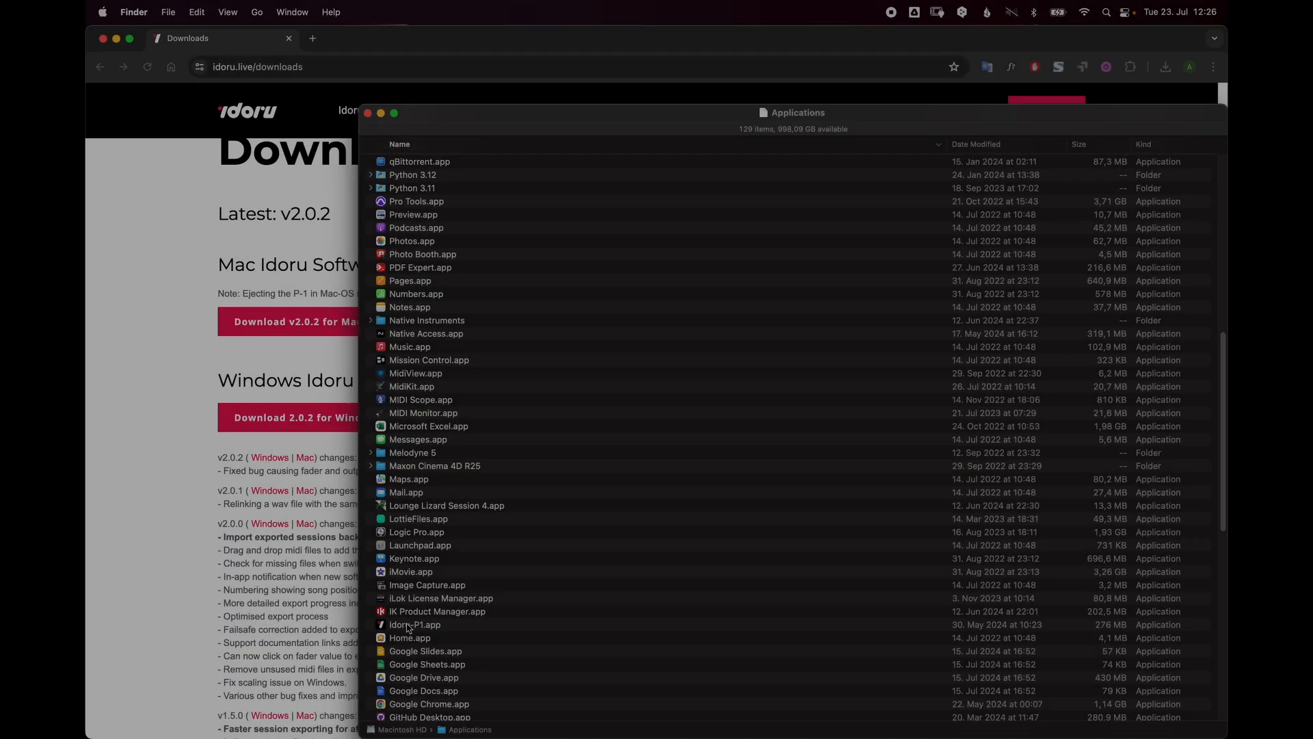
pyautogui.click(415, 624)
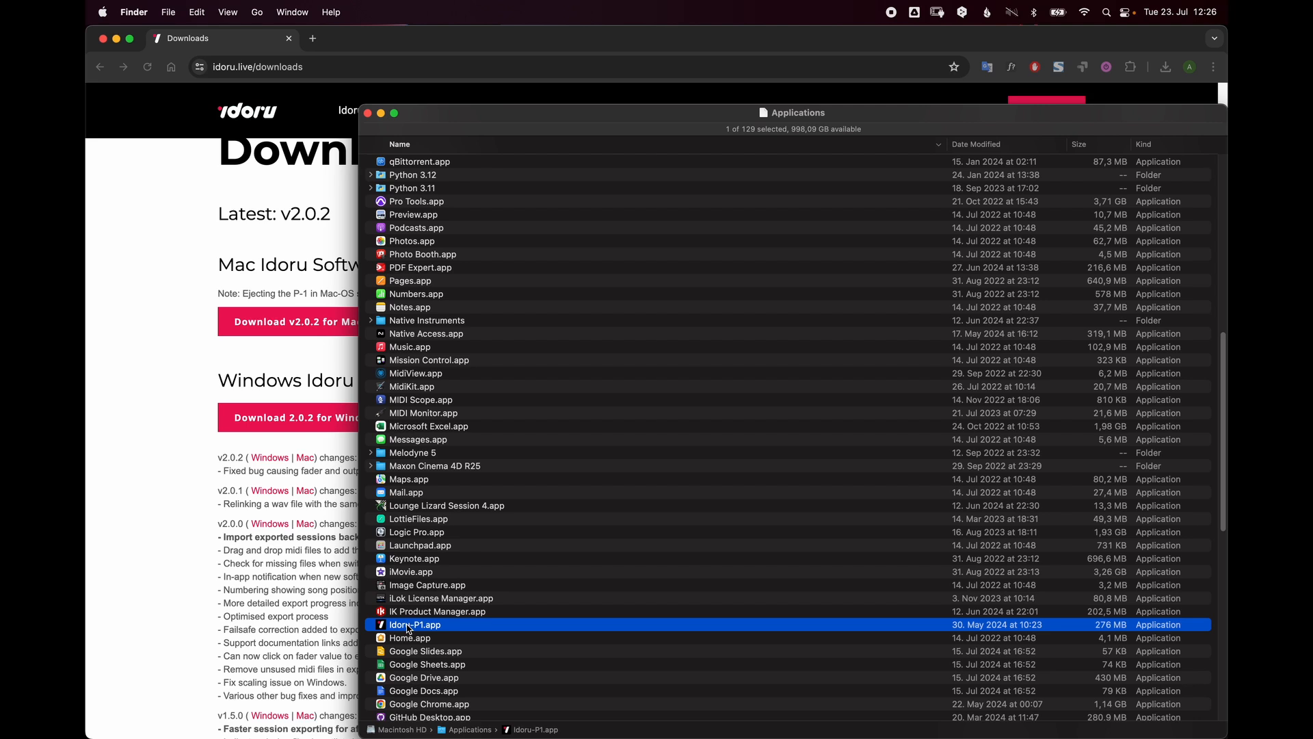
pyautogui.moveTo(723, 494)
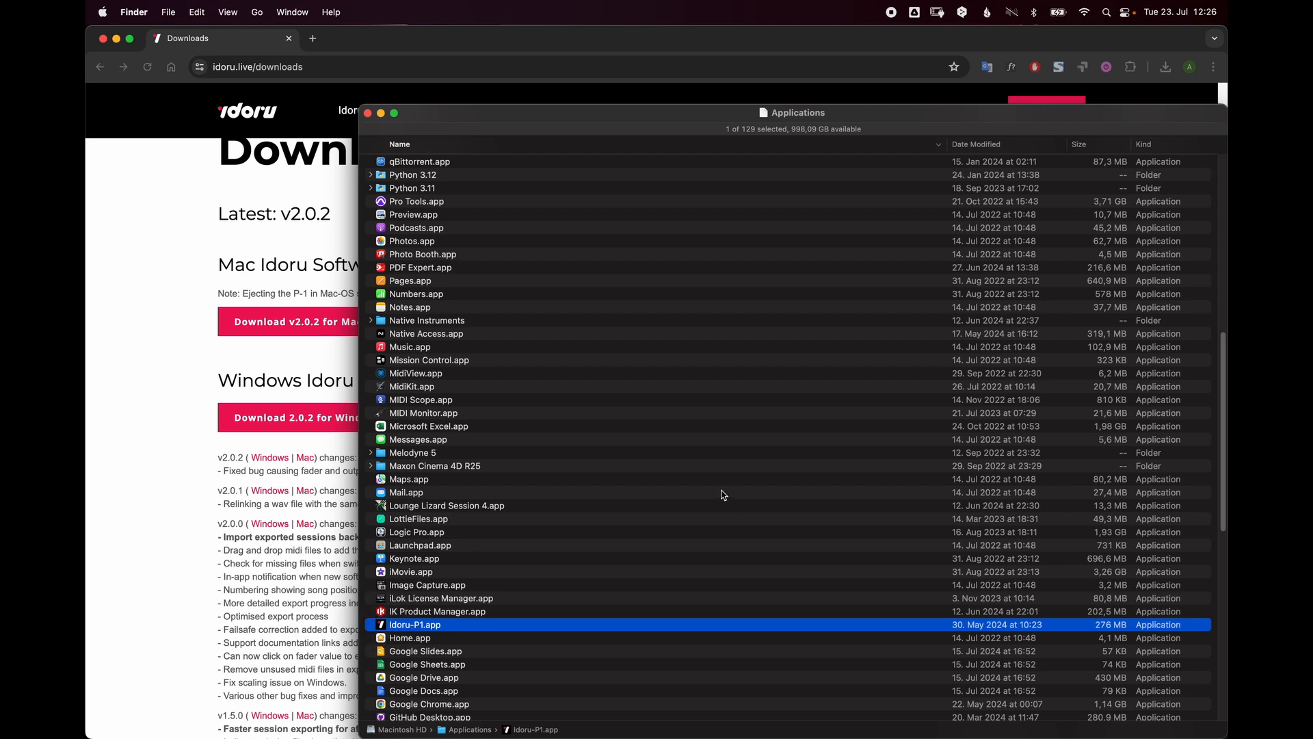
# Step: Launch Idoru-P1.app via right-click Open, confirming past the unverified-developer warning
pyautogui.doubleClick(414, 624)
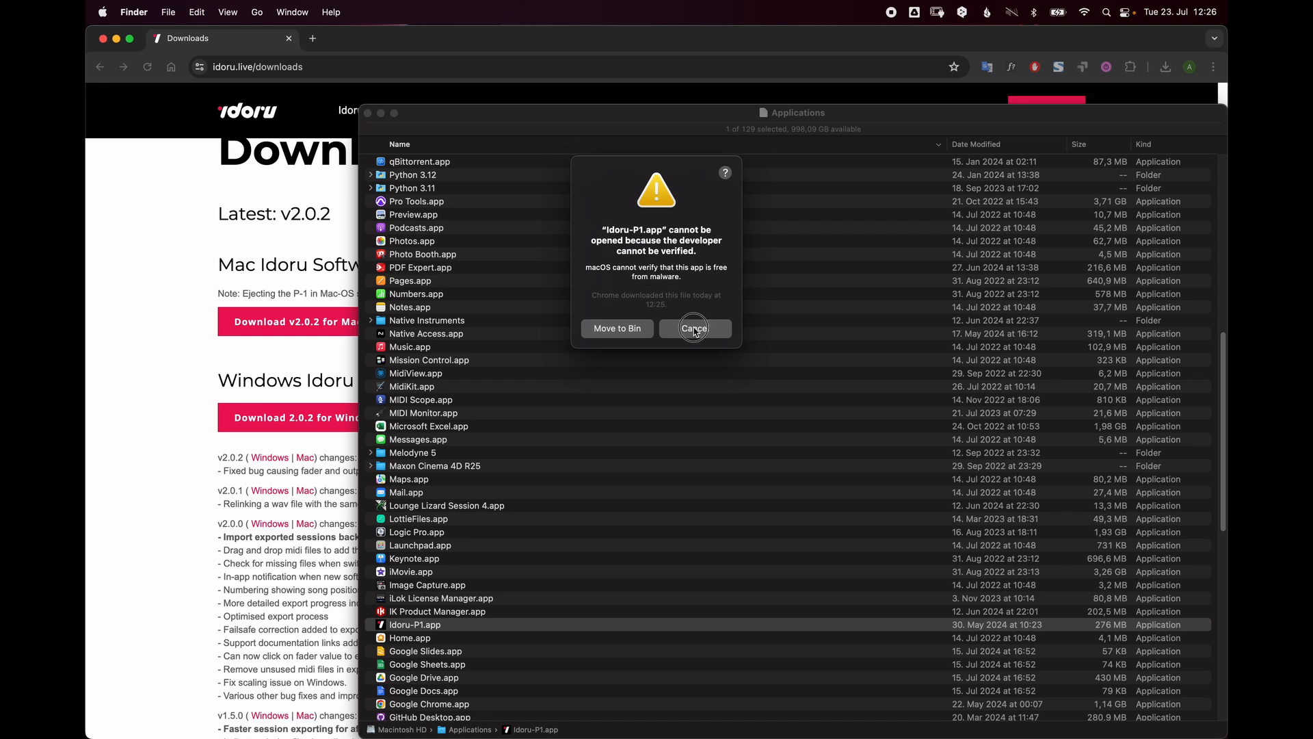
pyautogui.rightClick(414, 624)
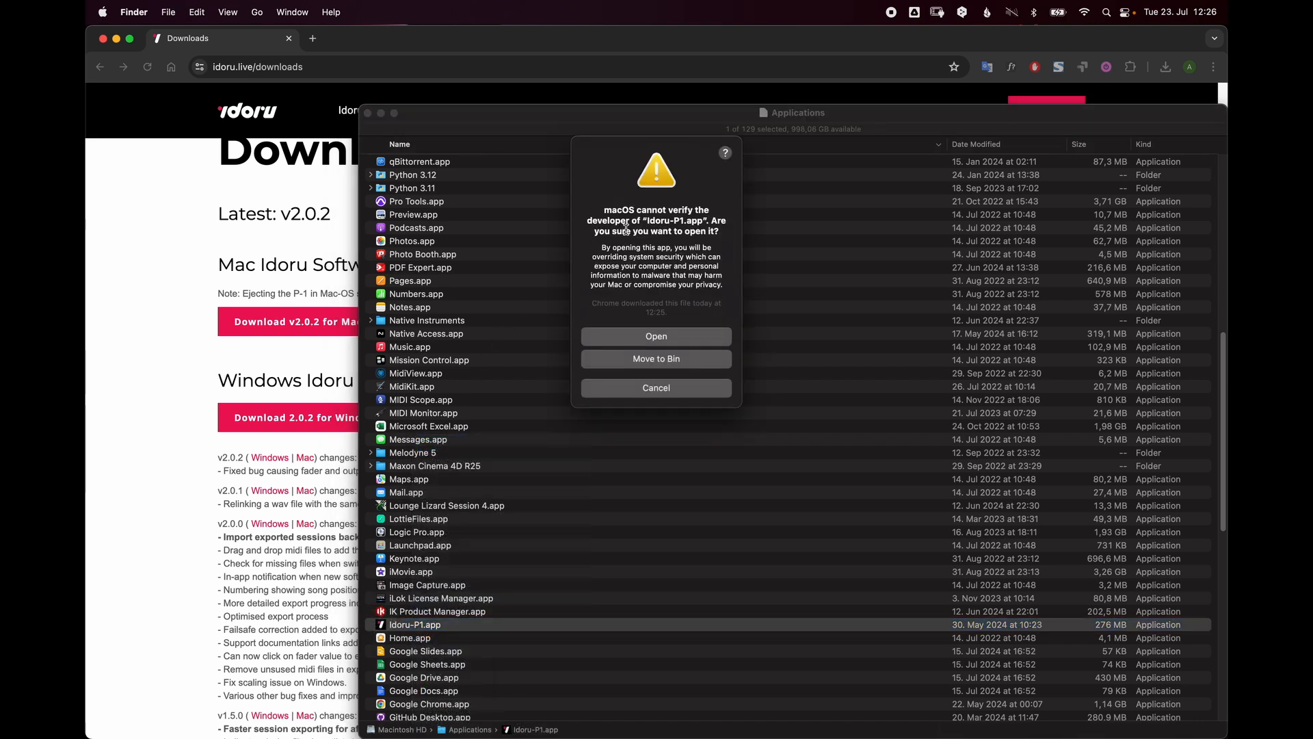
pyautogui.click(656, 336)
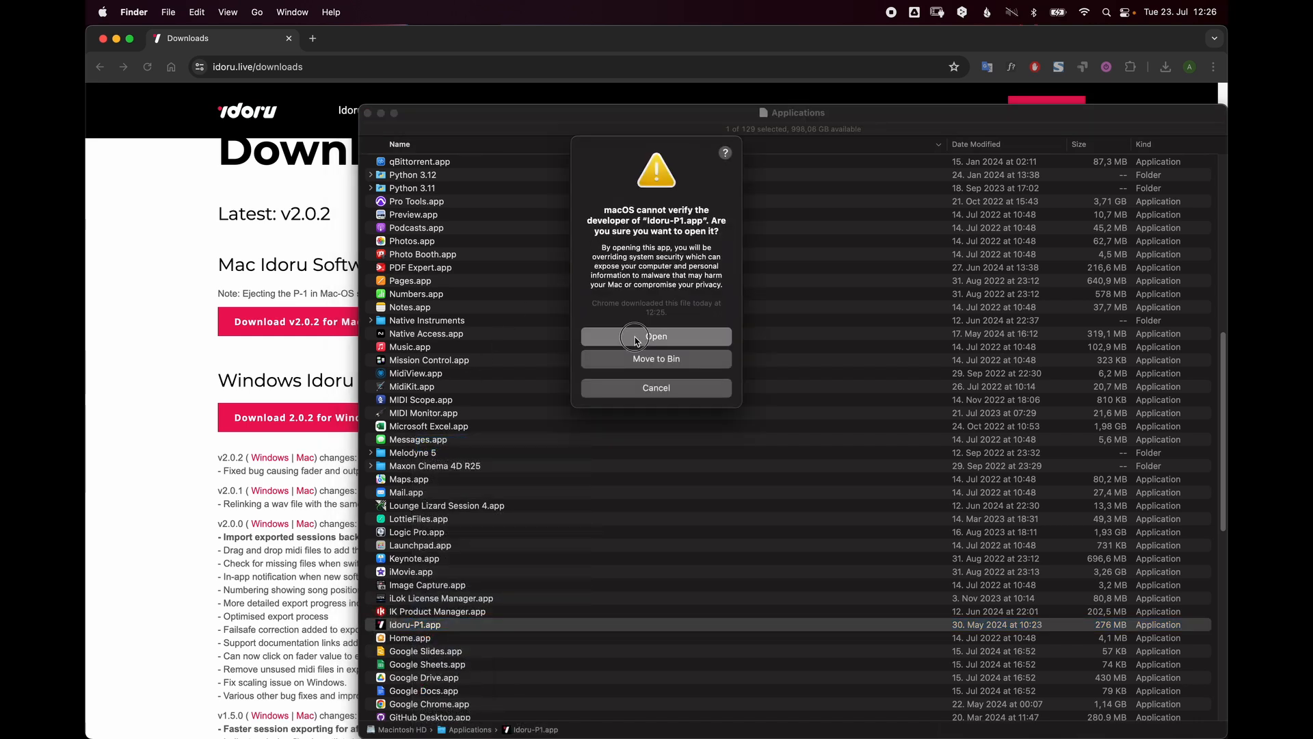
pyautogui.click(656, 336)
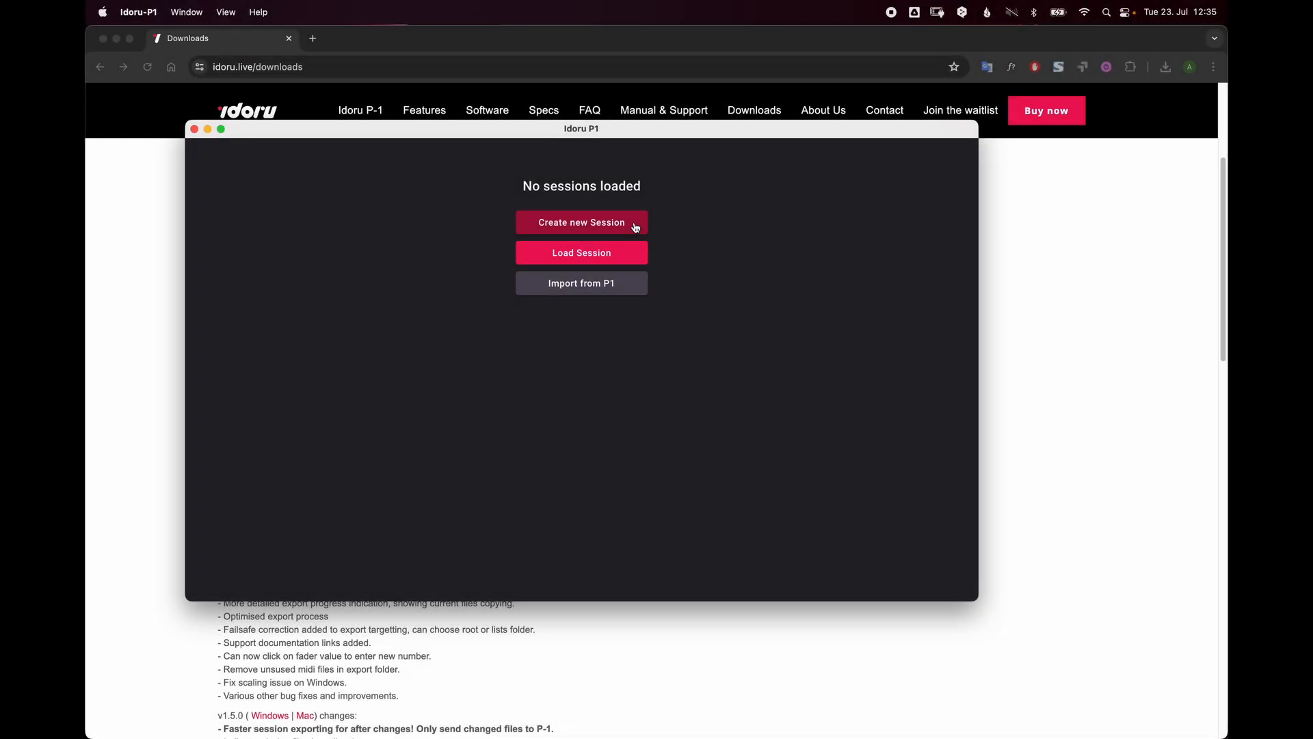
# Step: Create a new session with a setlist named 'My setlist'
pyautogui.click(582, 222)
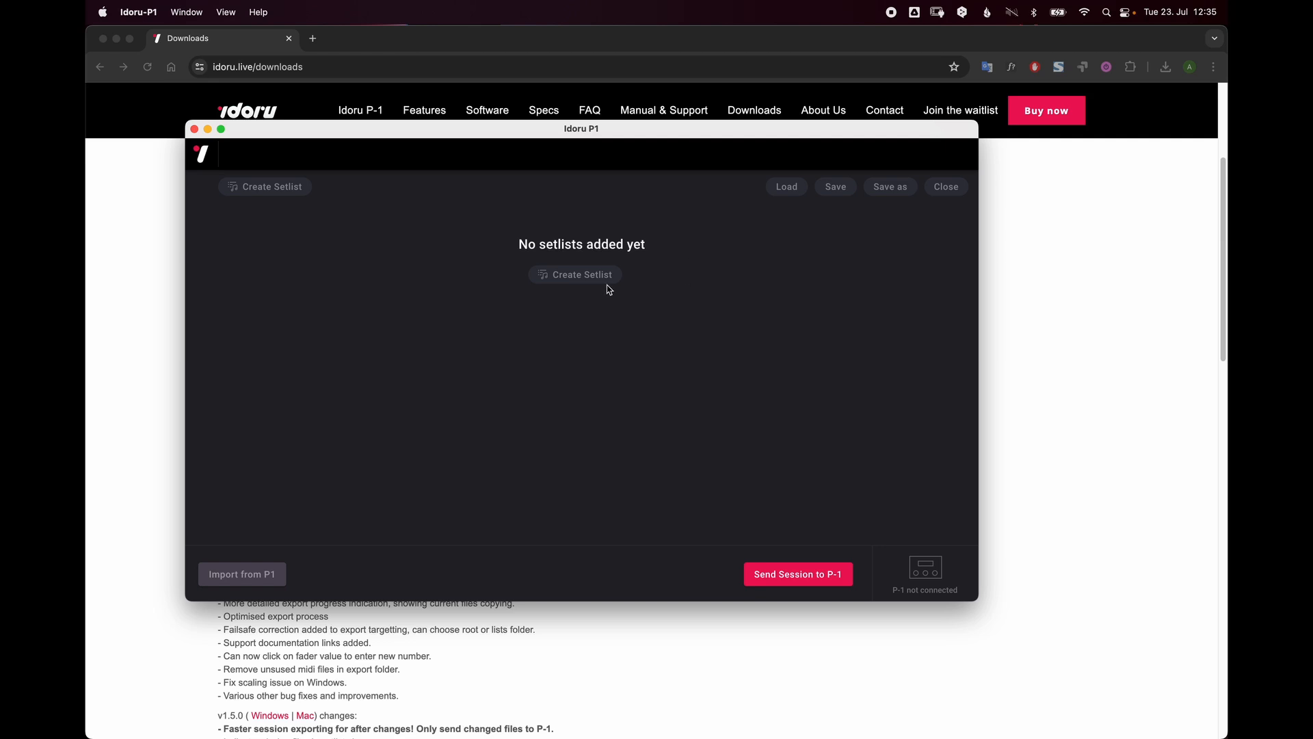
pyautogui.click(575, 274)
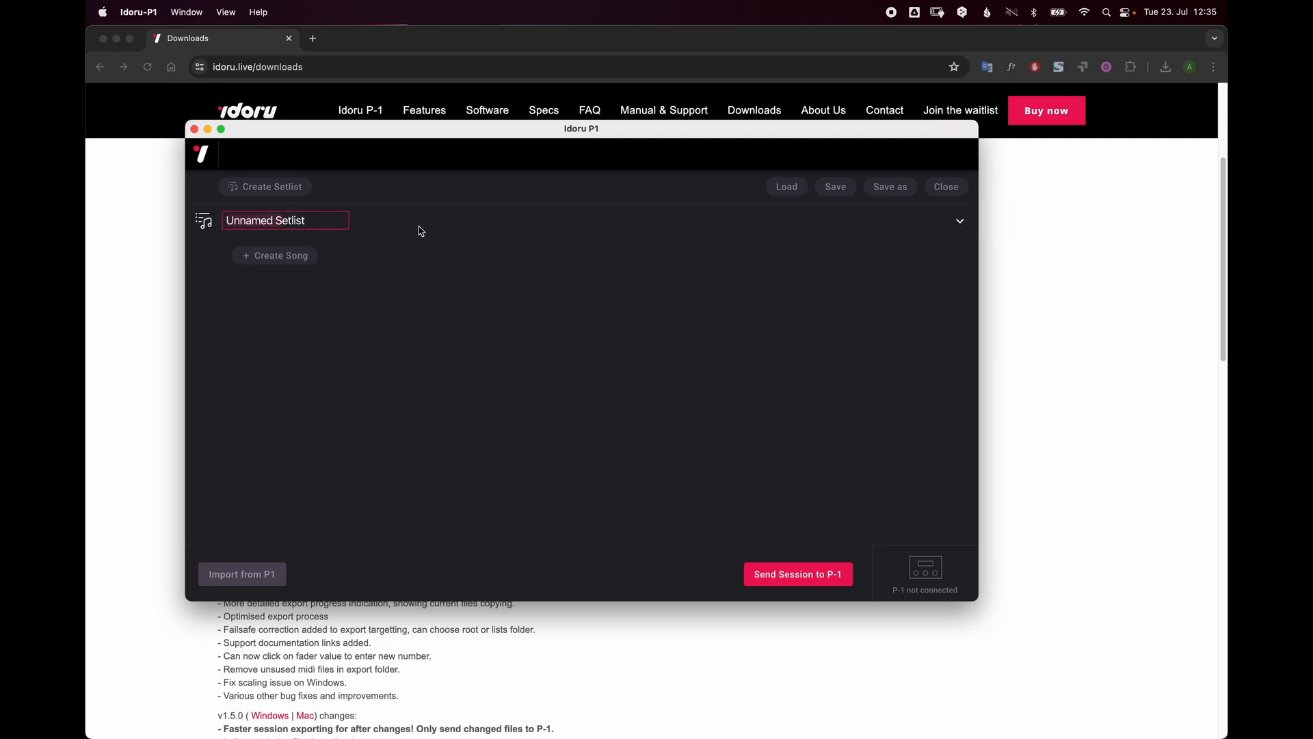
pyautogui.write('My')
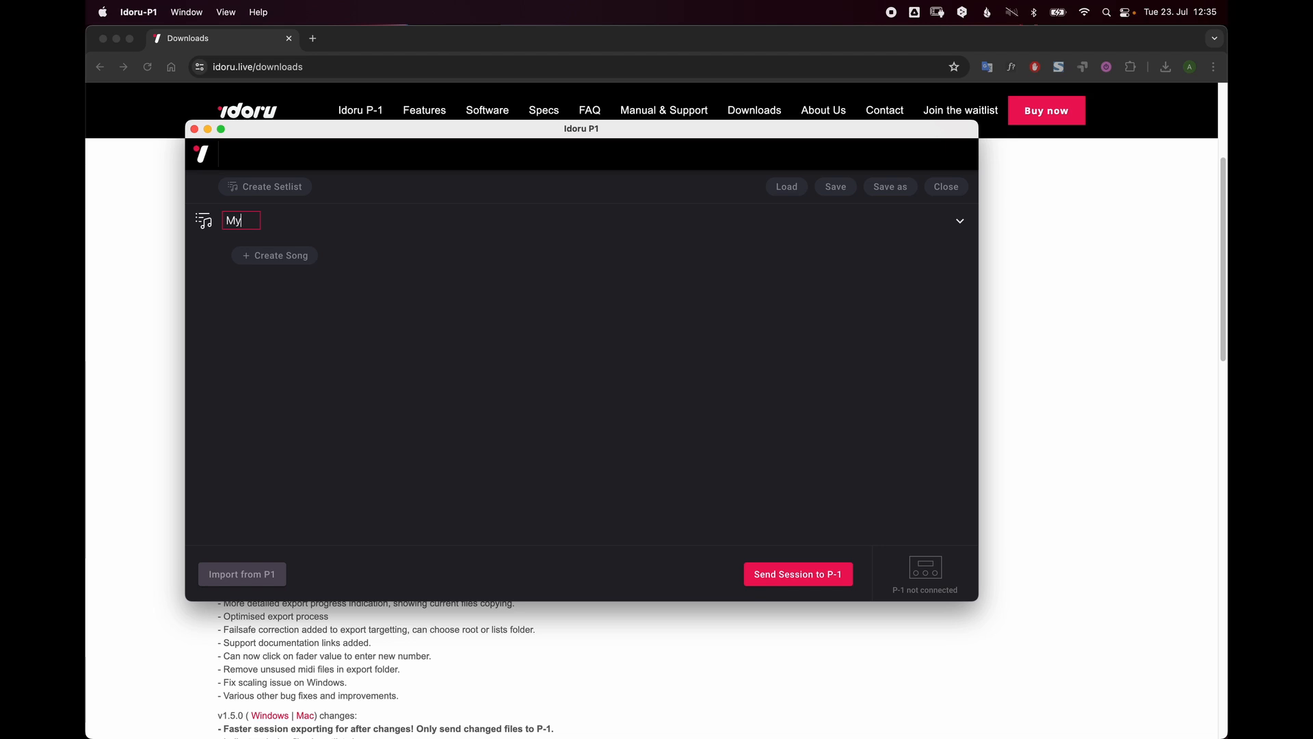
pyautogui.write('set')
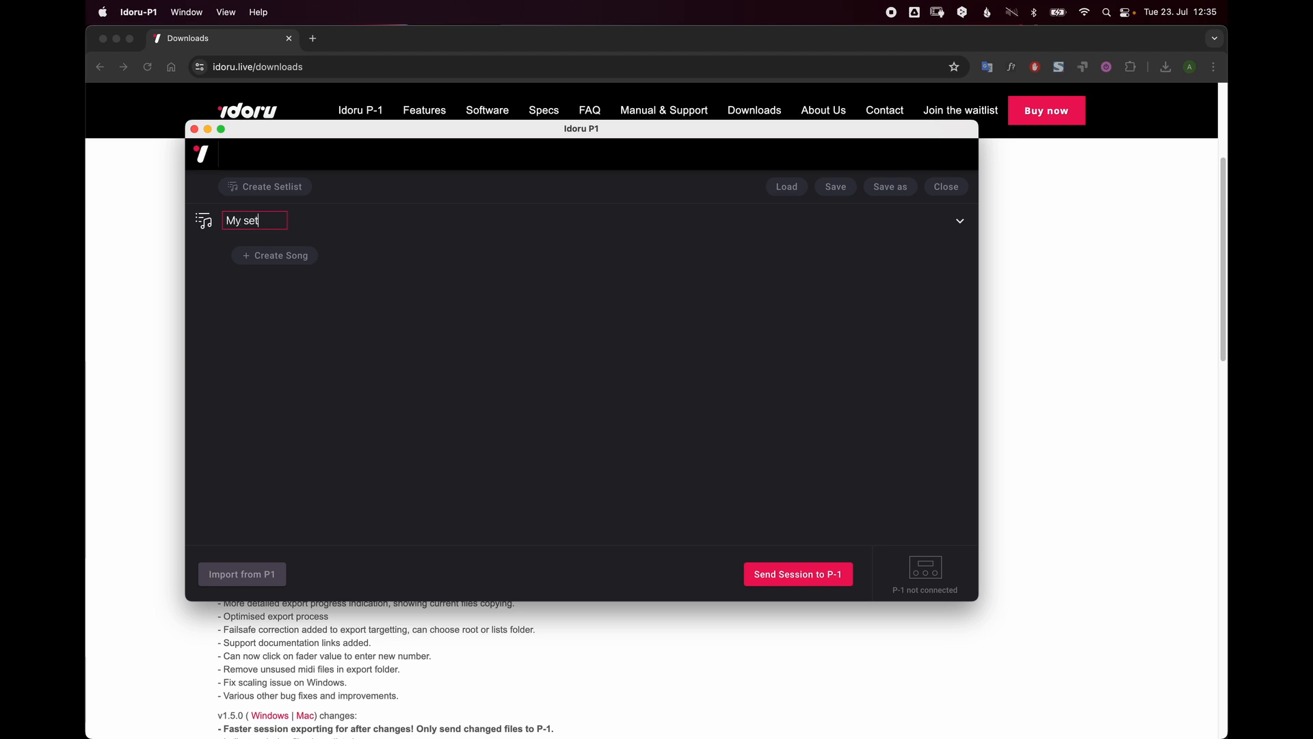
pyautogui.write('list')
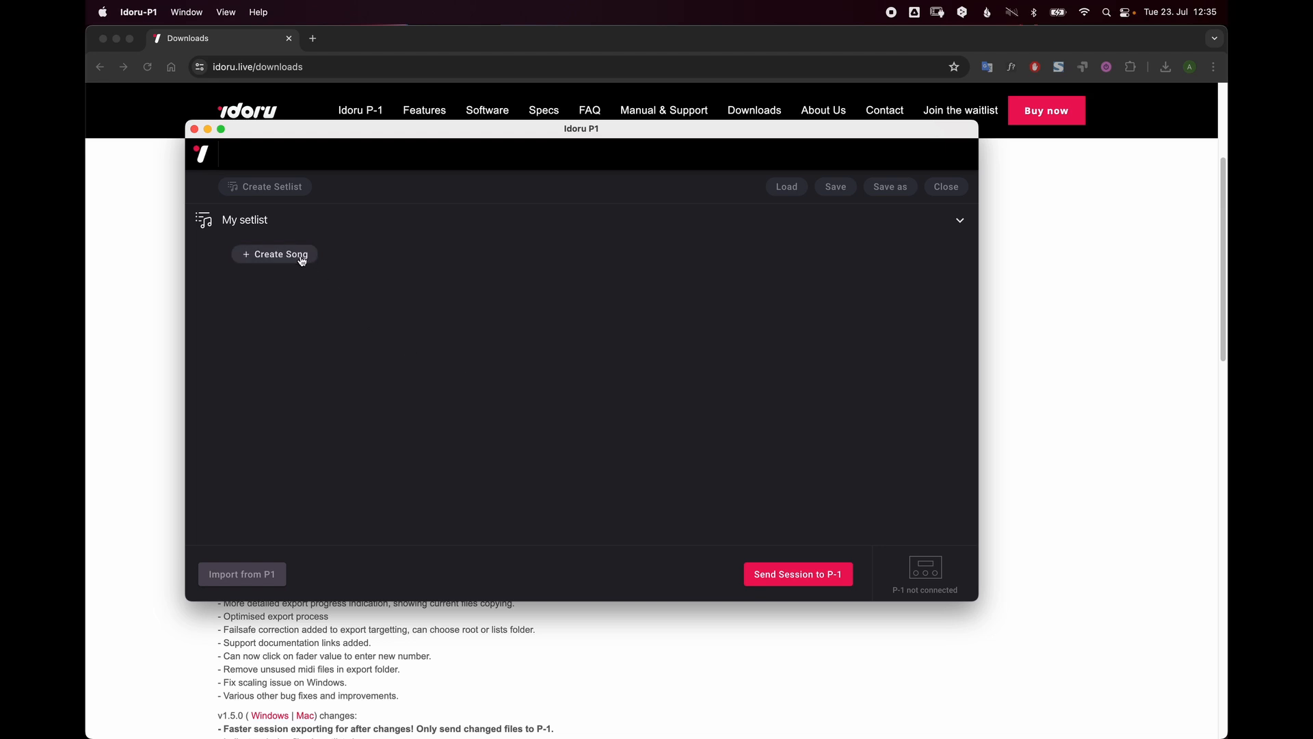
# Step: Add a song named 'My song' to the setlist
pyautogui.click(275, 254)
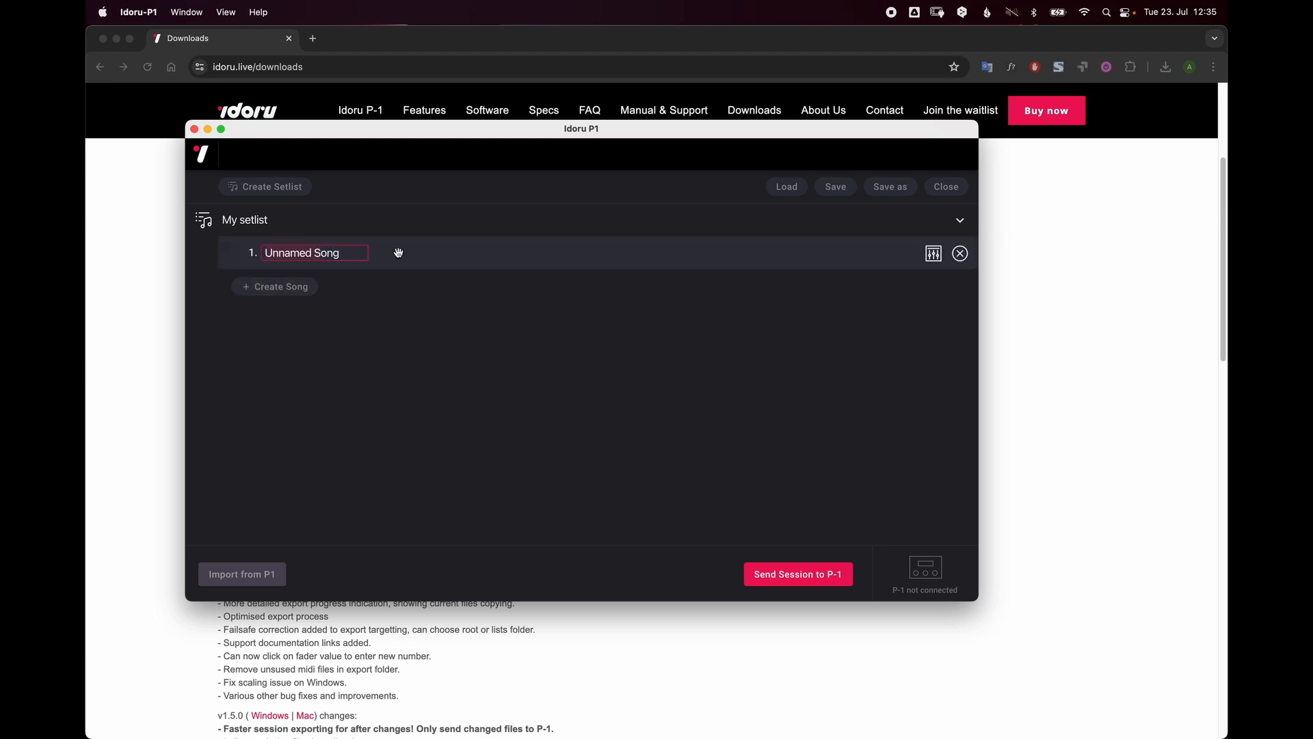
pyautogui.write('My song')
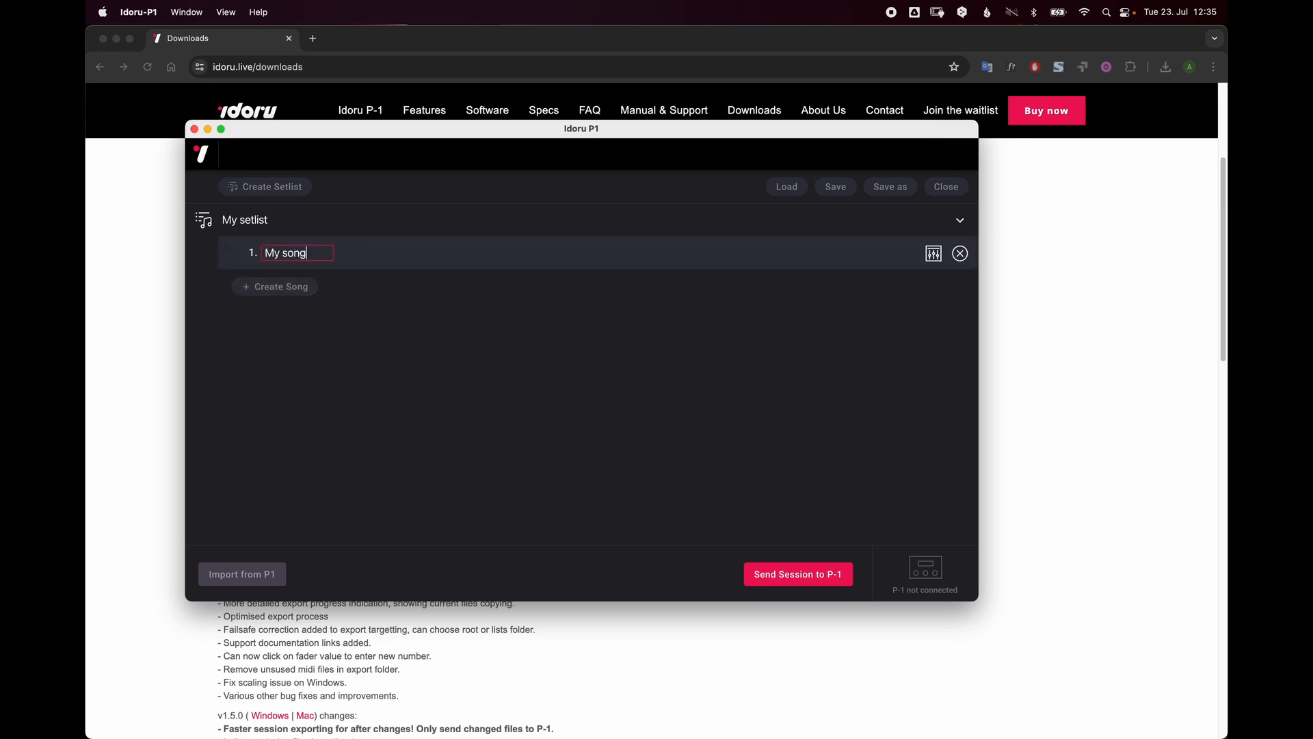
pyautogui.click(586, 322)
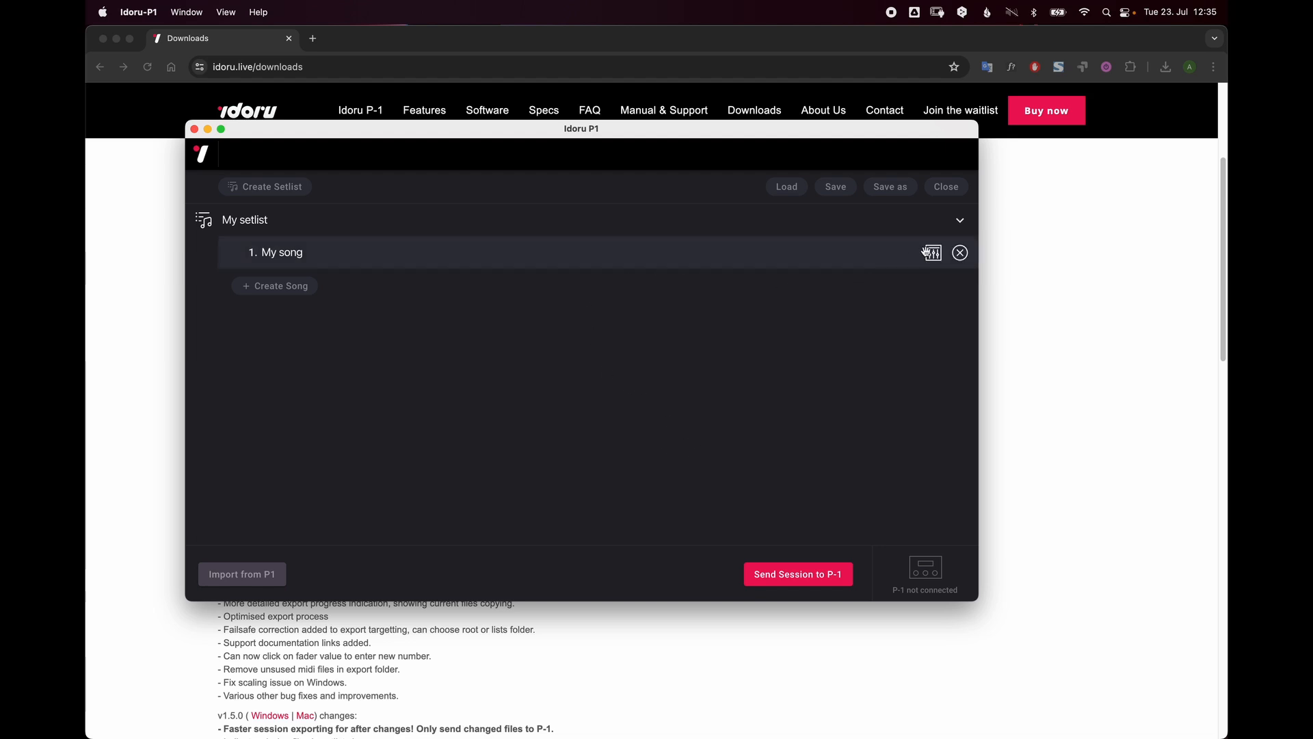
# Step: Drag the Synths, Percussion, Drums and Click WAV files onto channels F1–F4 of 'My song'
pyautogui.click(930, 253)
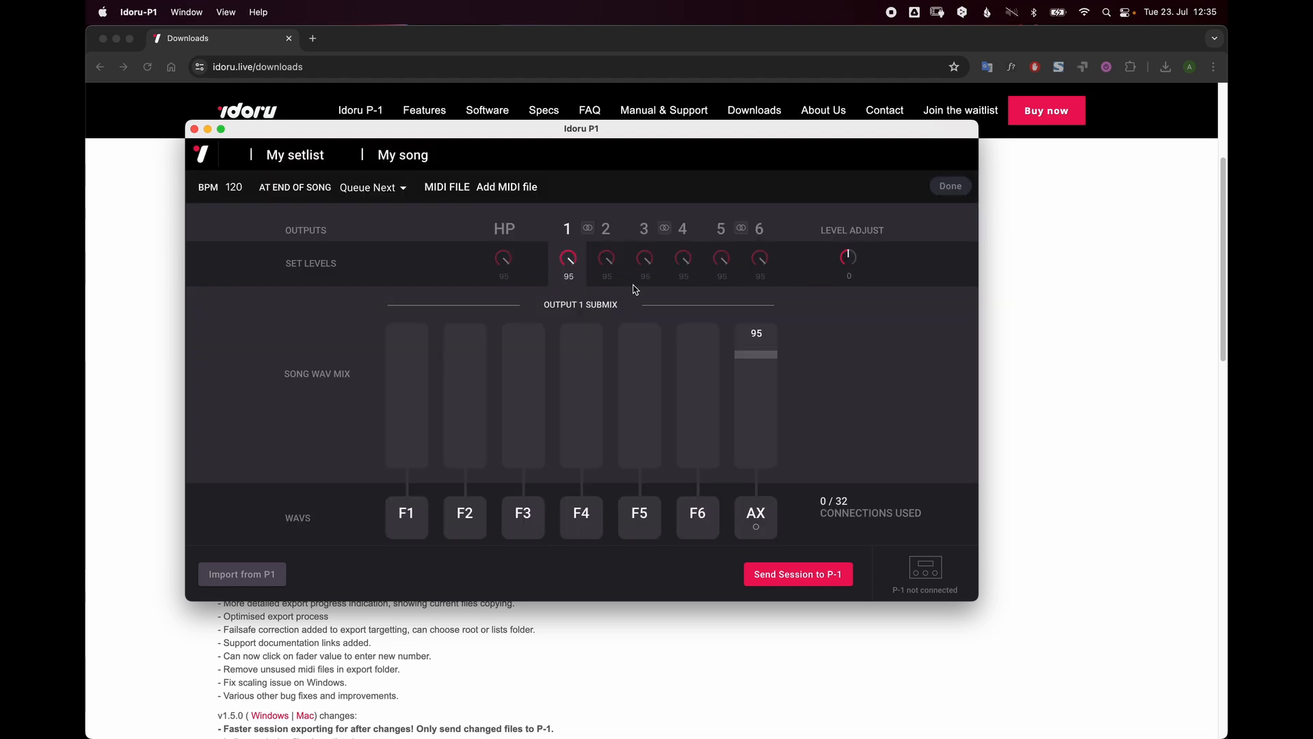
pyautogui.moveTo(395, 311)
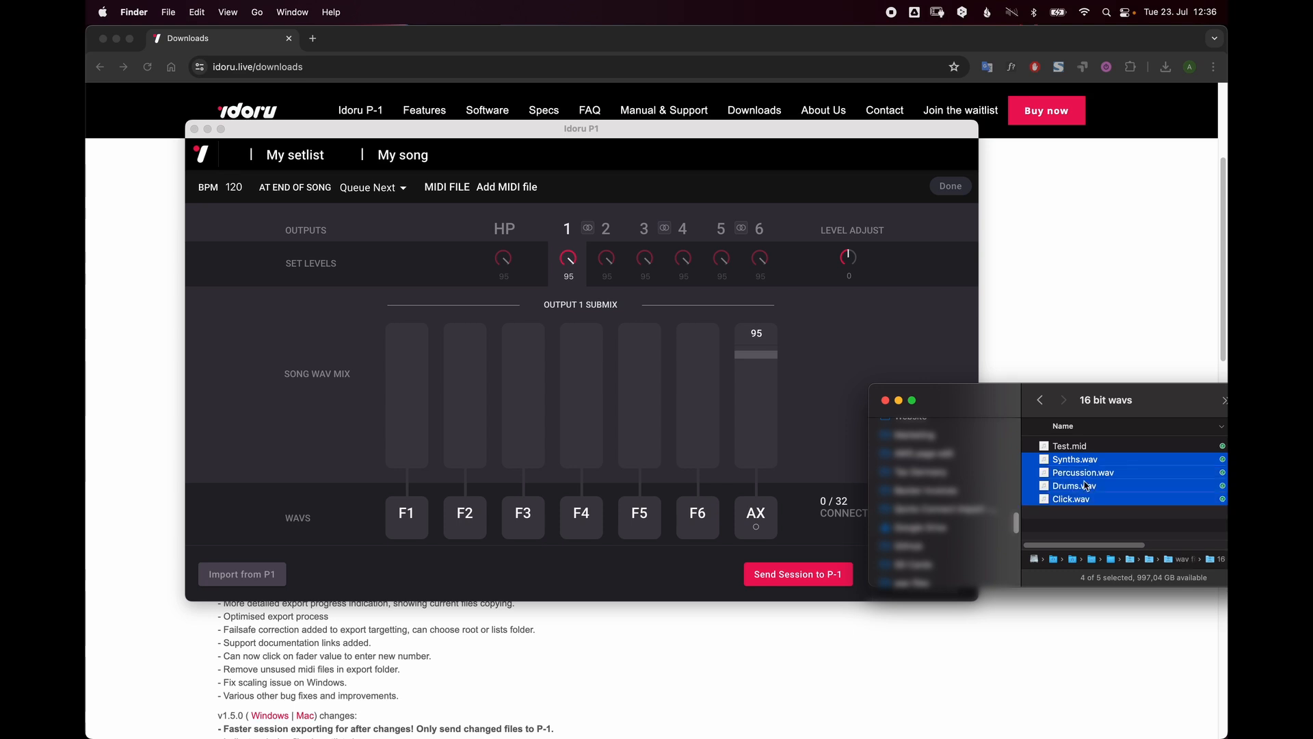
pyautogui.moveTo(1081, 478); pyautogui.dragTo(1017, 481)
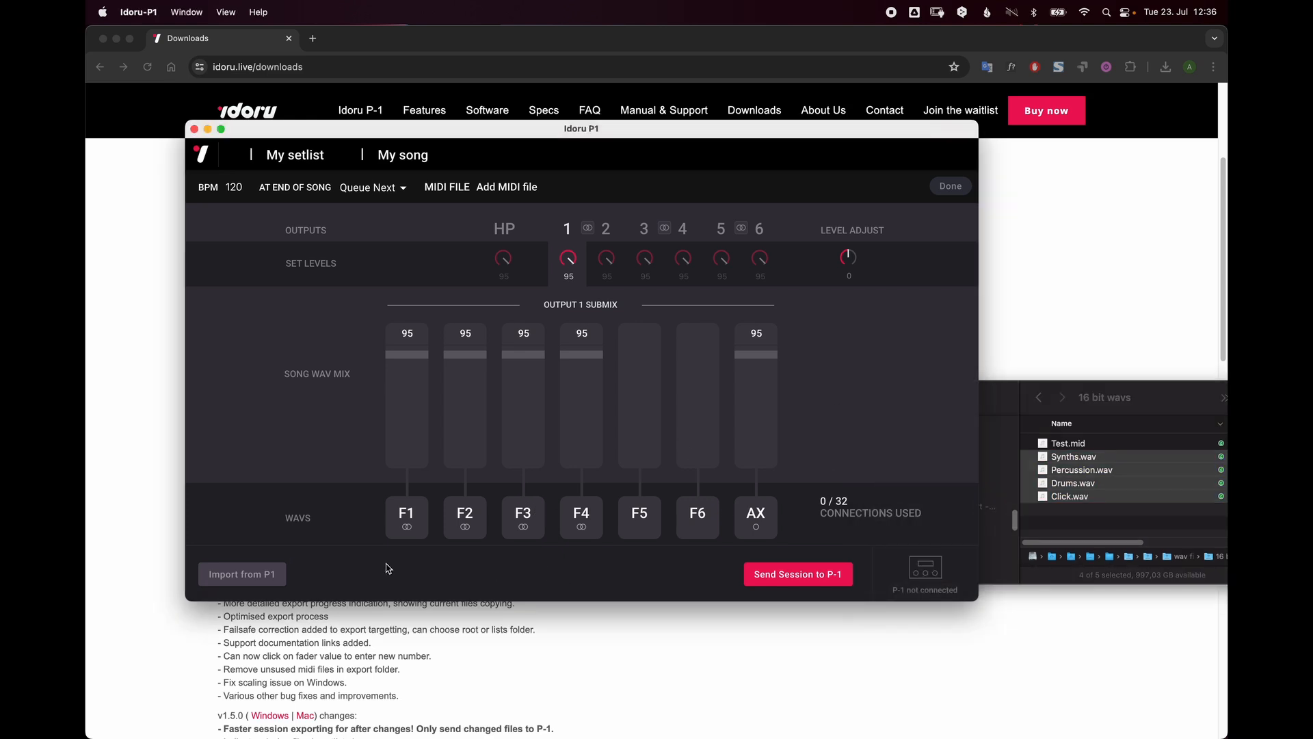
pyautogui.moveTo(433, 463)
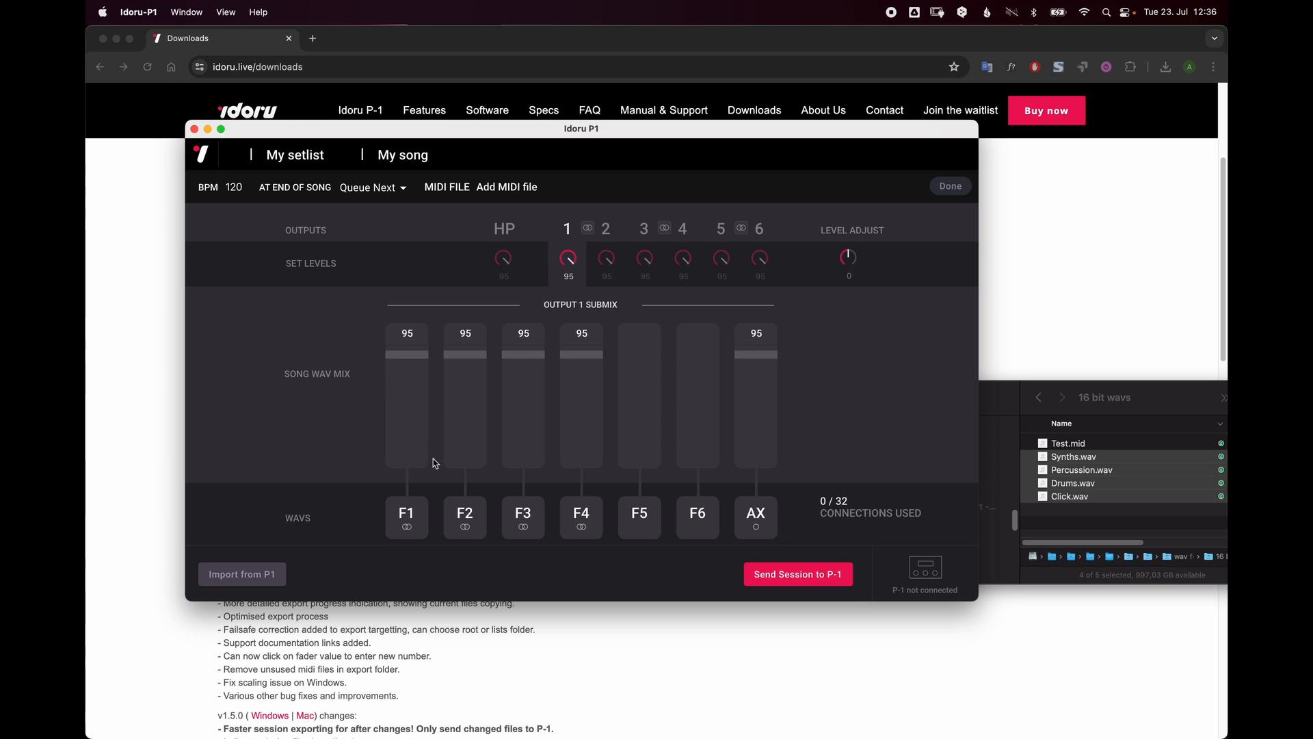
# Step: Route channel F1 to output 1 and channel F2 to output 2, then verify both mixes
pyautogui.click(406, 512)
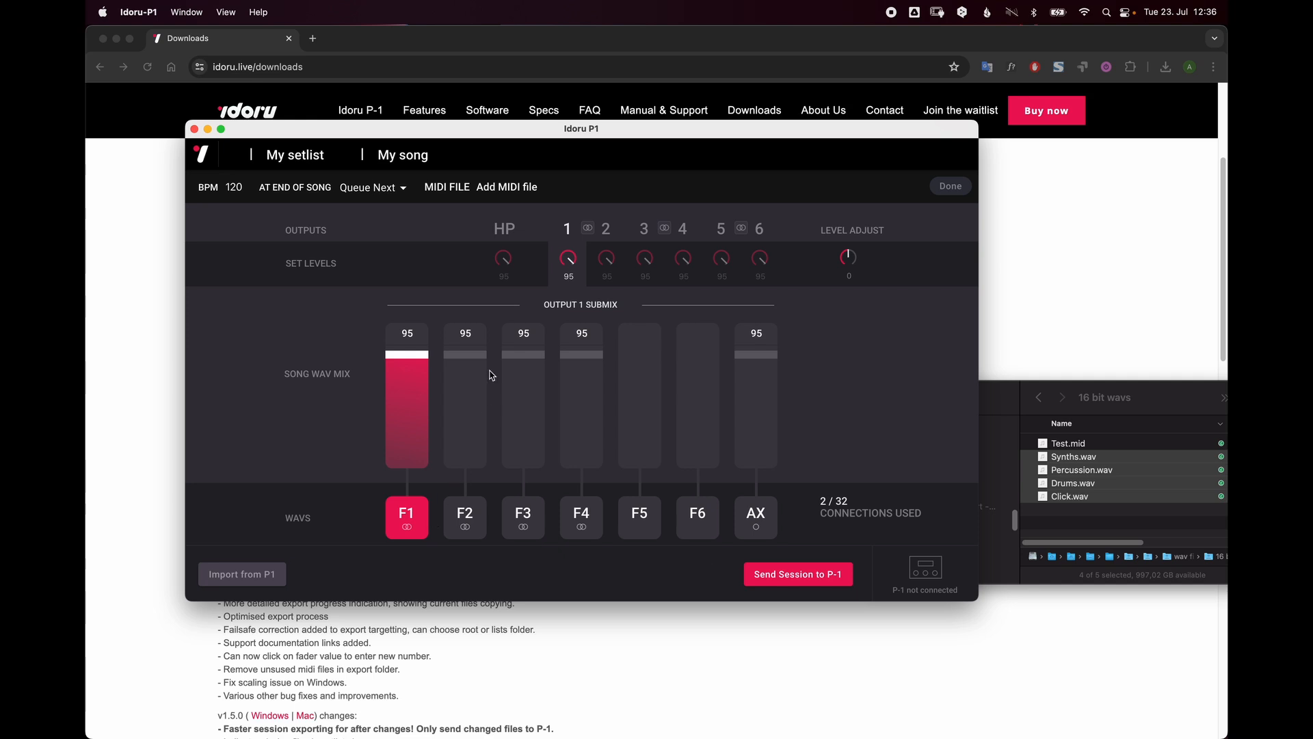
pyautogui.click(604, 229)
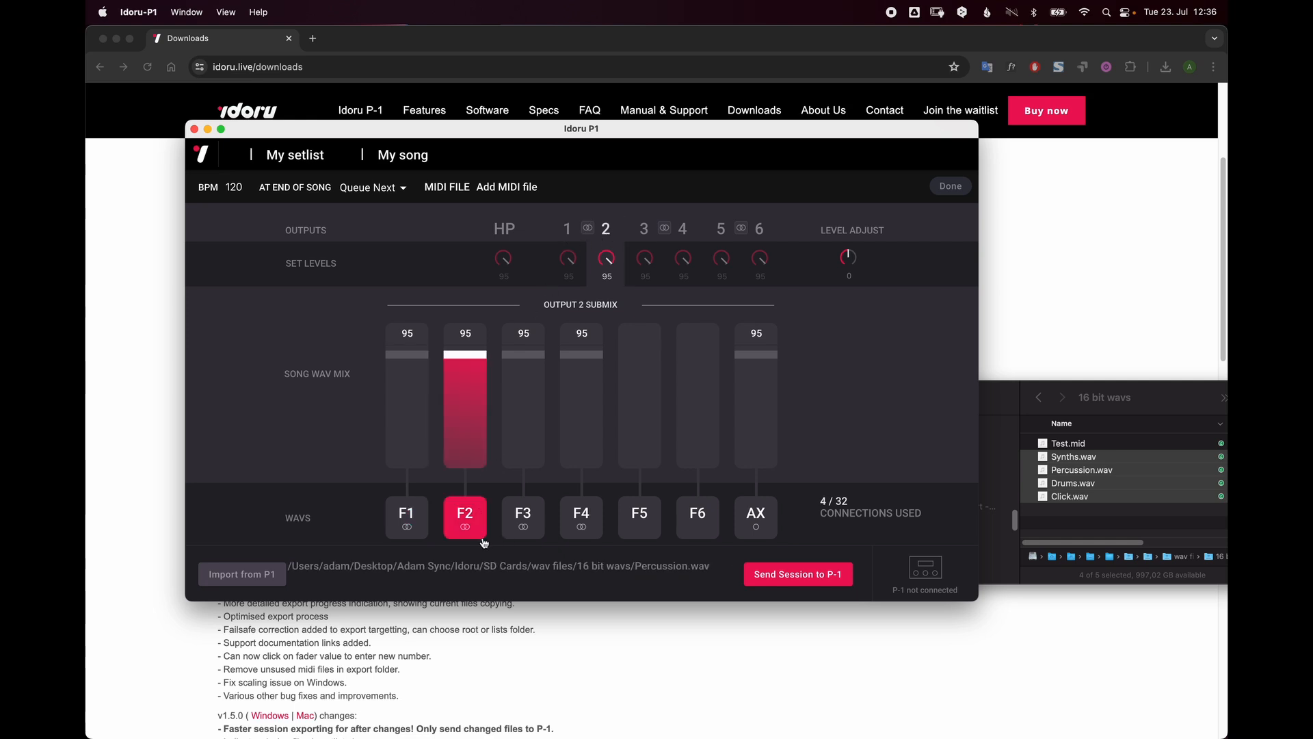
pyautogui.click(567, 229)
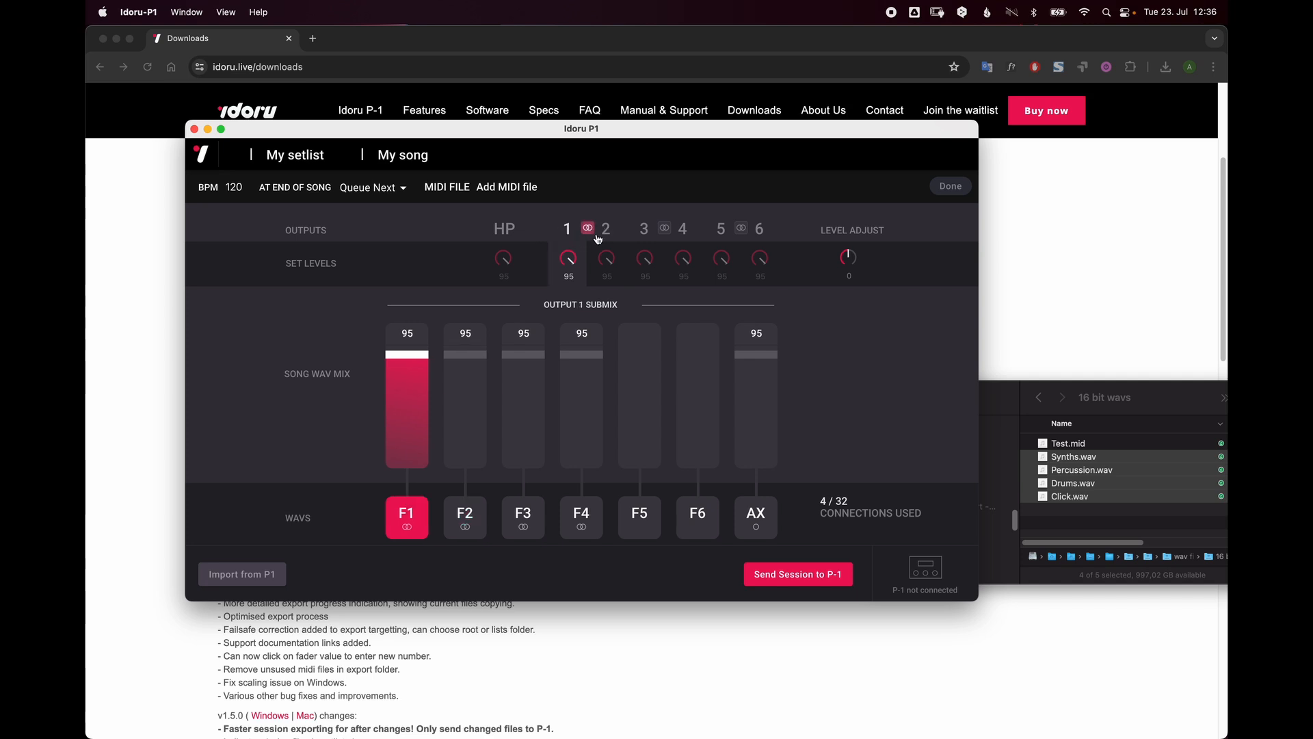
pyautogui.click(605, 227)
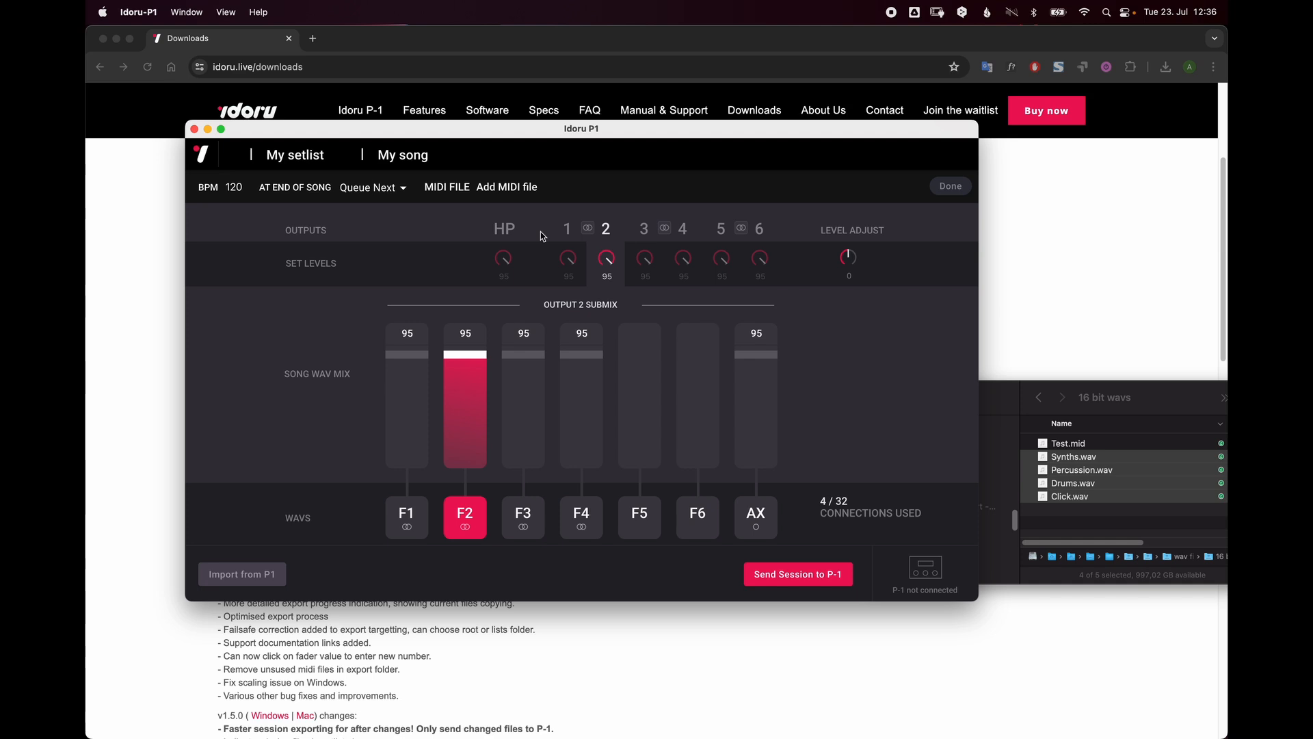
# Step: Send channels F1–F4 and the AX channel to the headphones mix
pyautogui.click(503, 228)
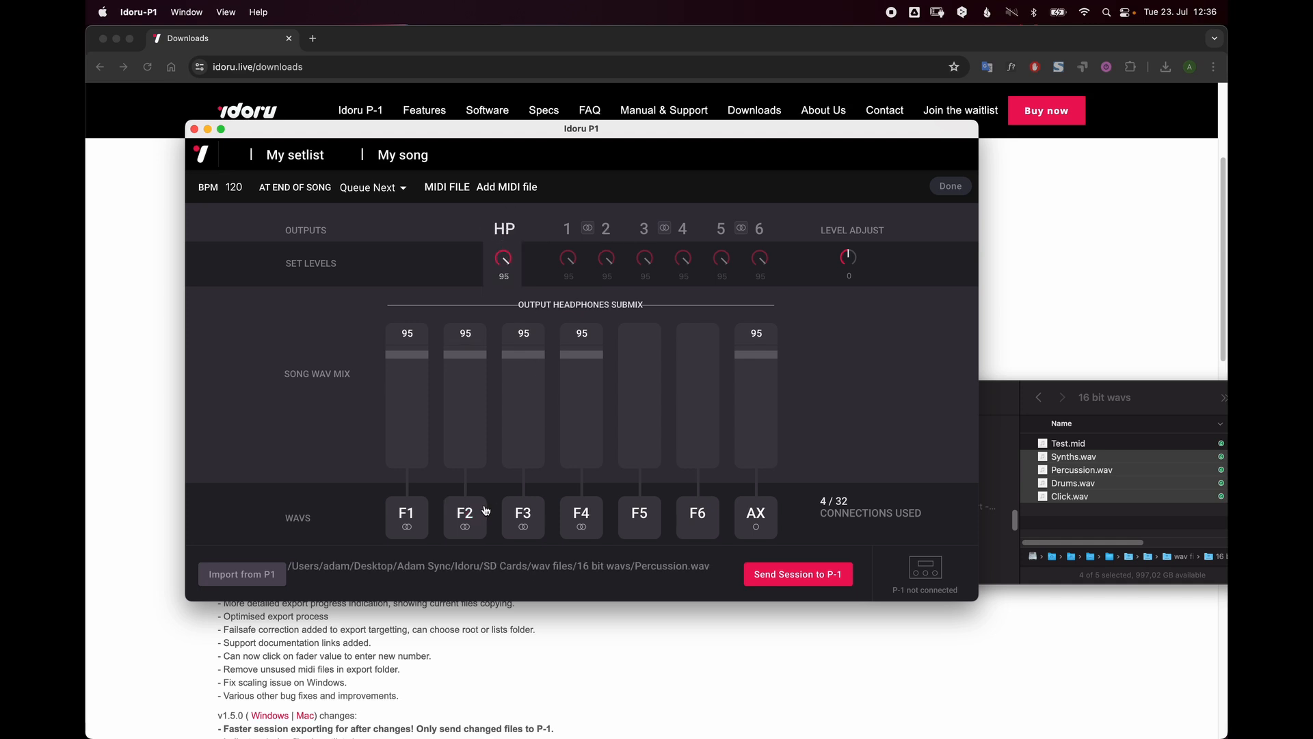
pyautogui.click(406, 512)
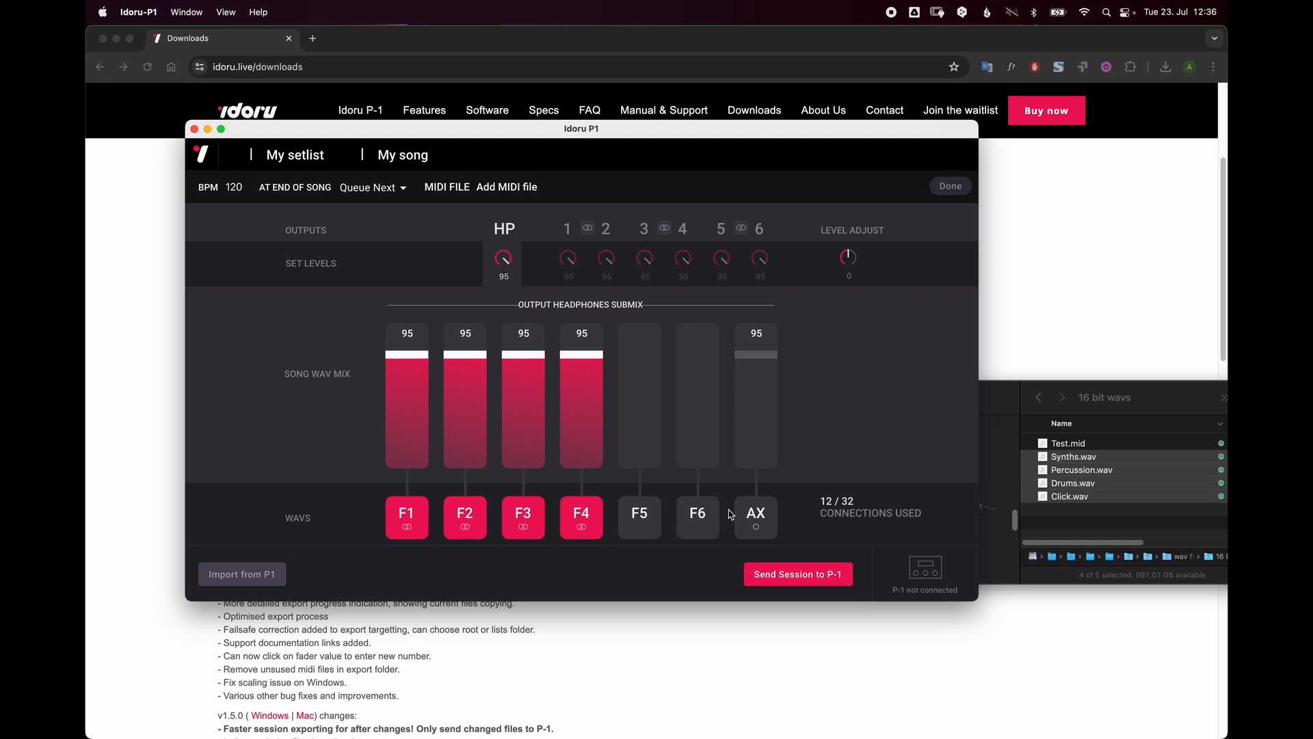
pyautogui.click(755, 512)
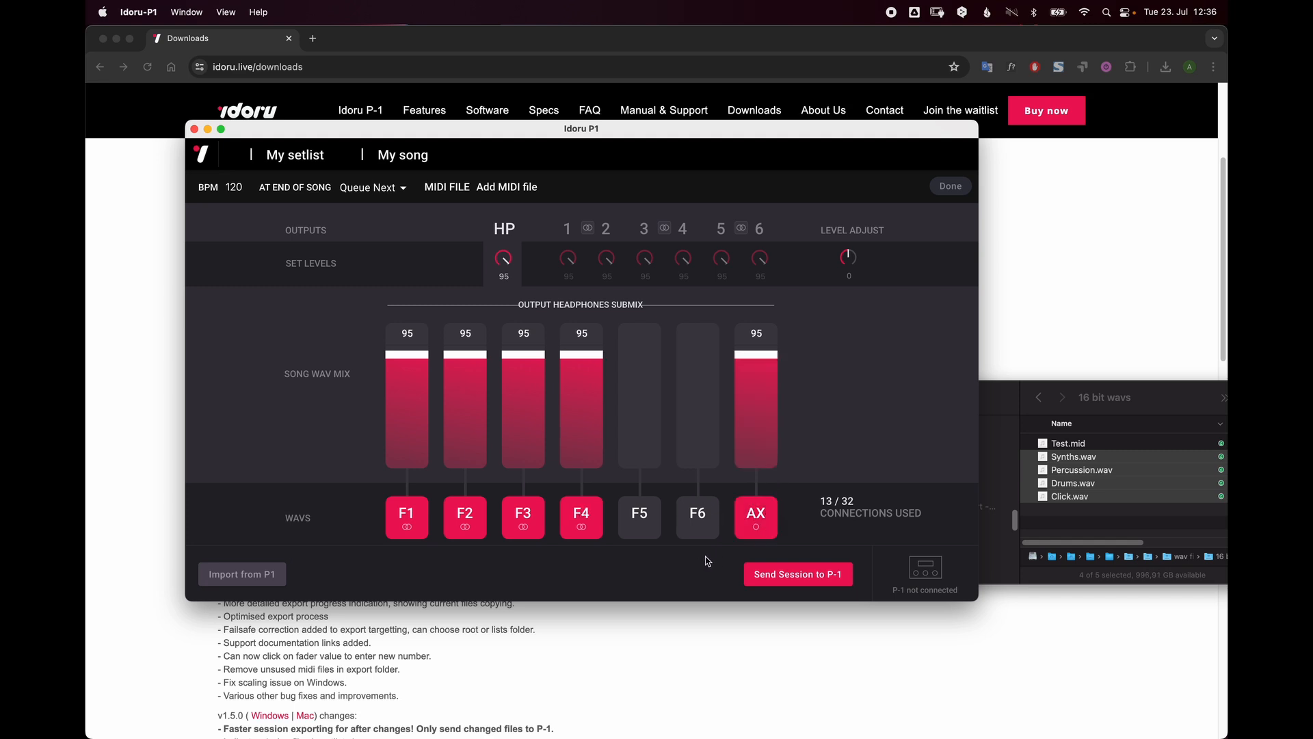
pyautogui.moveTo(478, 310)
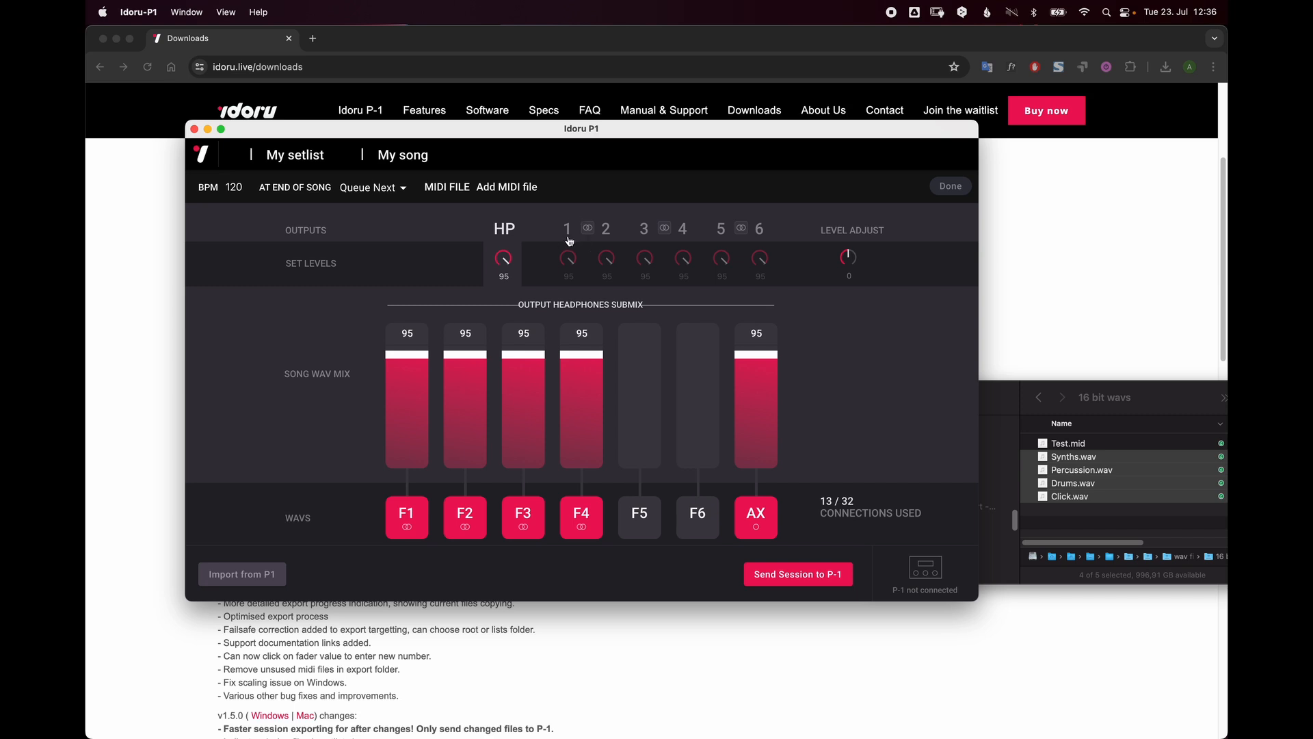
# Step: Stereo-link outputs 1 and 2 and set channel F1's level in the linked mix to 93
pyautogui.click(567, 228)
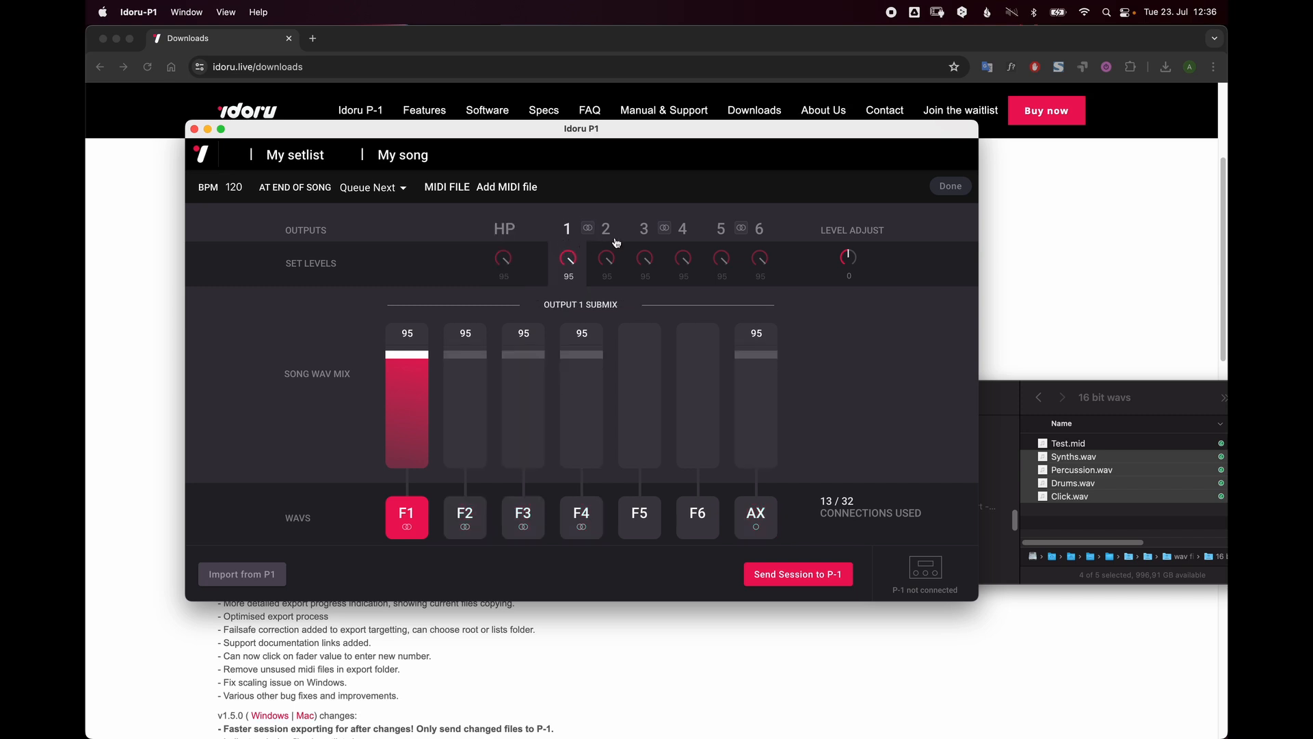
pyautogui.click(587, 227)
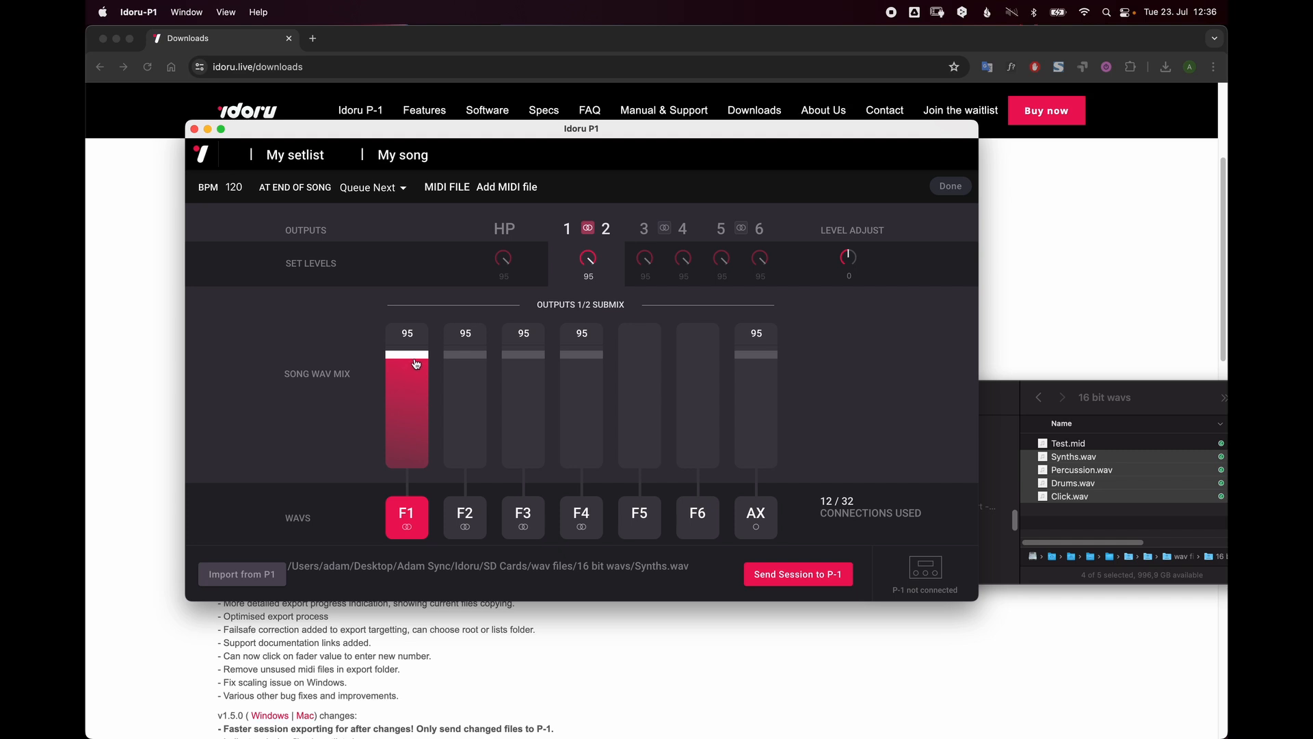
pyautogui.moveTo(417, 363); pyautogui.dragTo(416, 396)
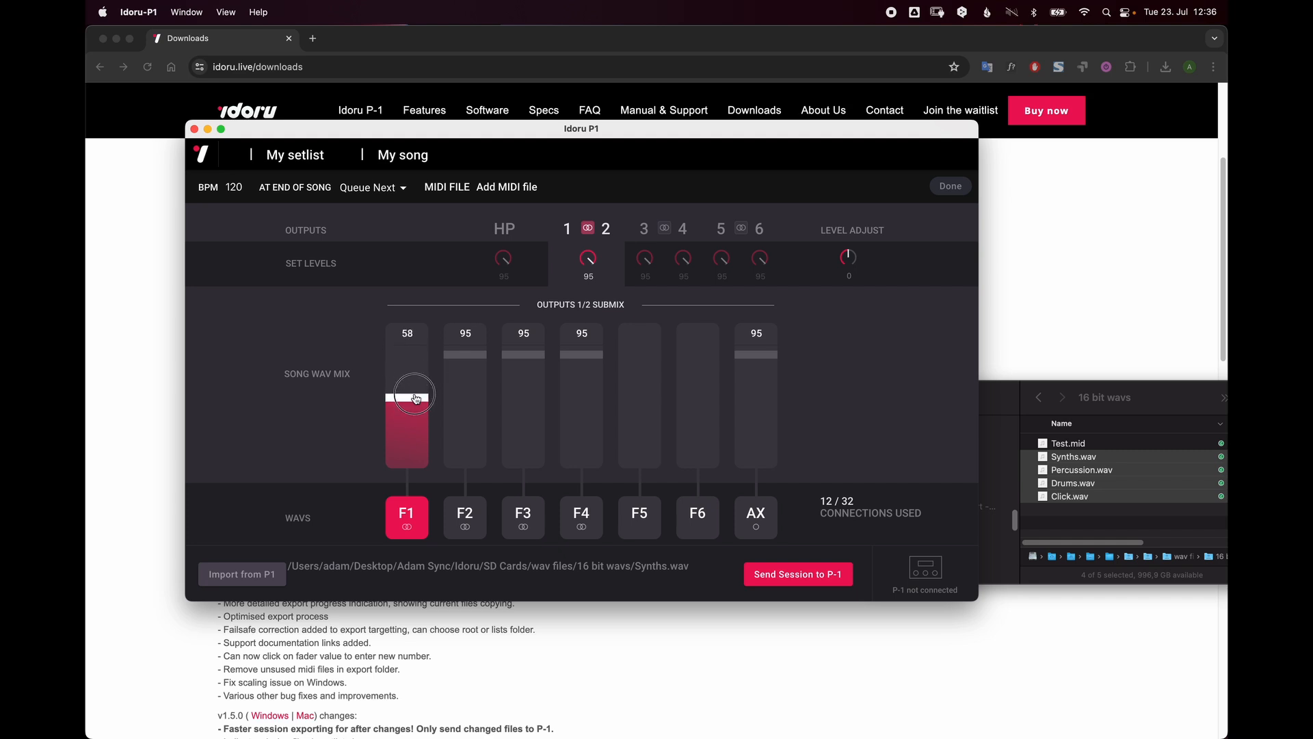
pyautogui.moveTo(410, 396); pyautogui.dragTo(418, 361)
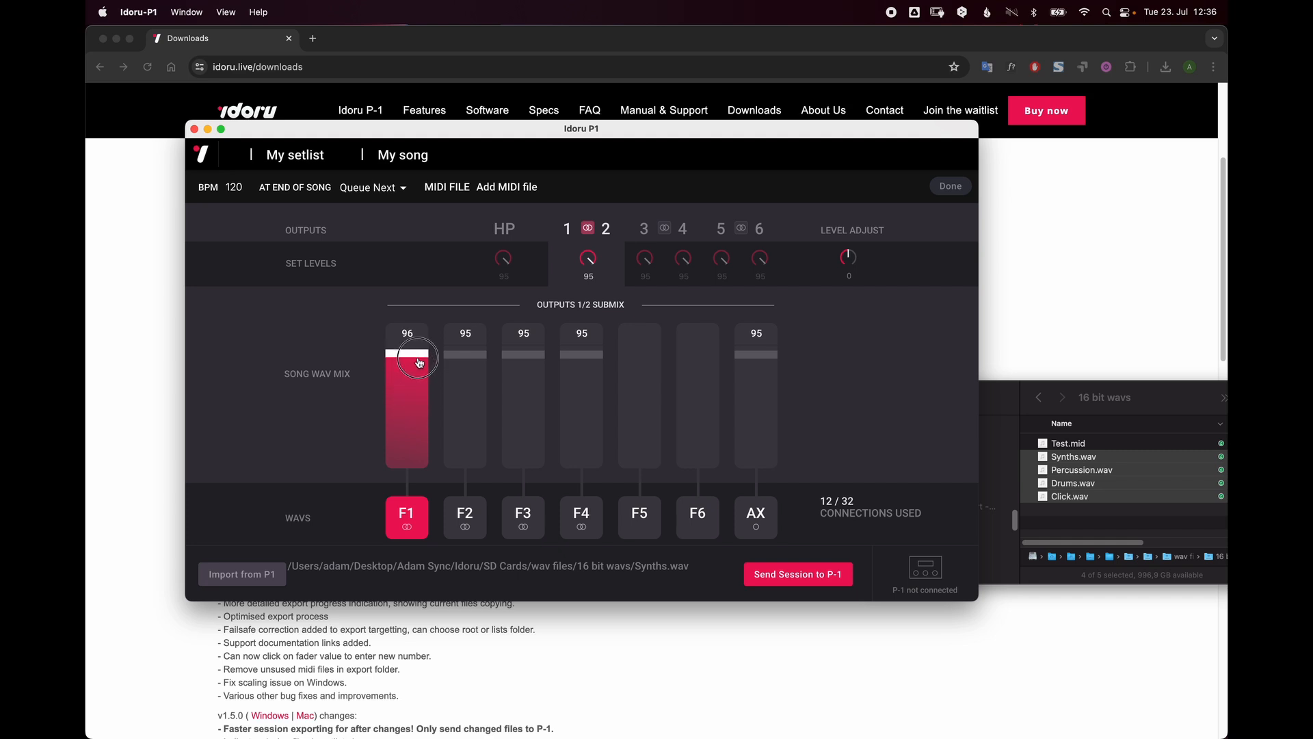
pyautogui.moveTo(411, 356); pyautogui.dragTo(411, 368)
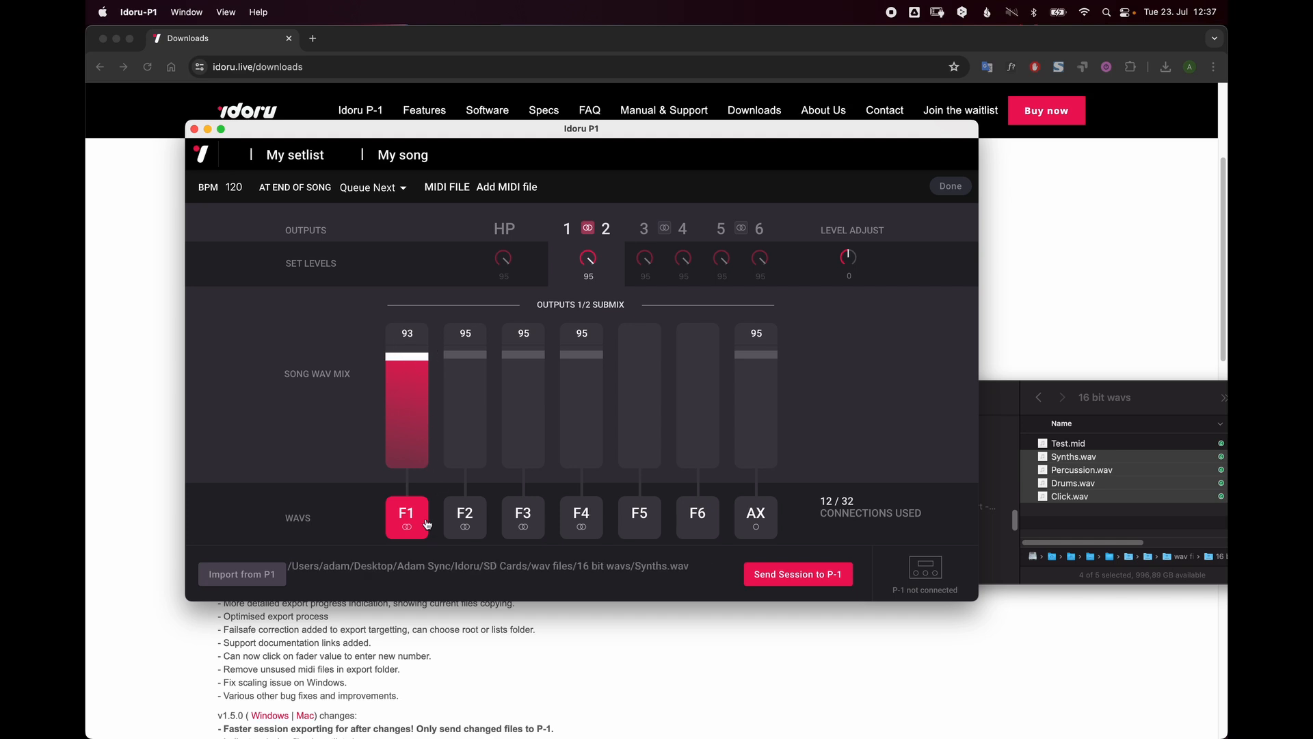
pyautogui.click(406, 512)
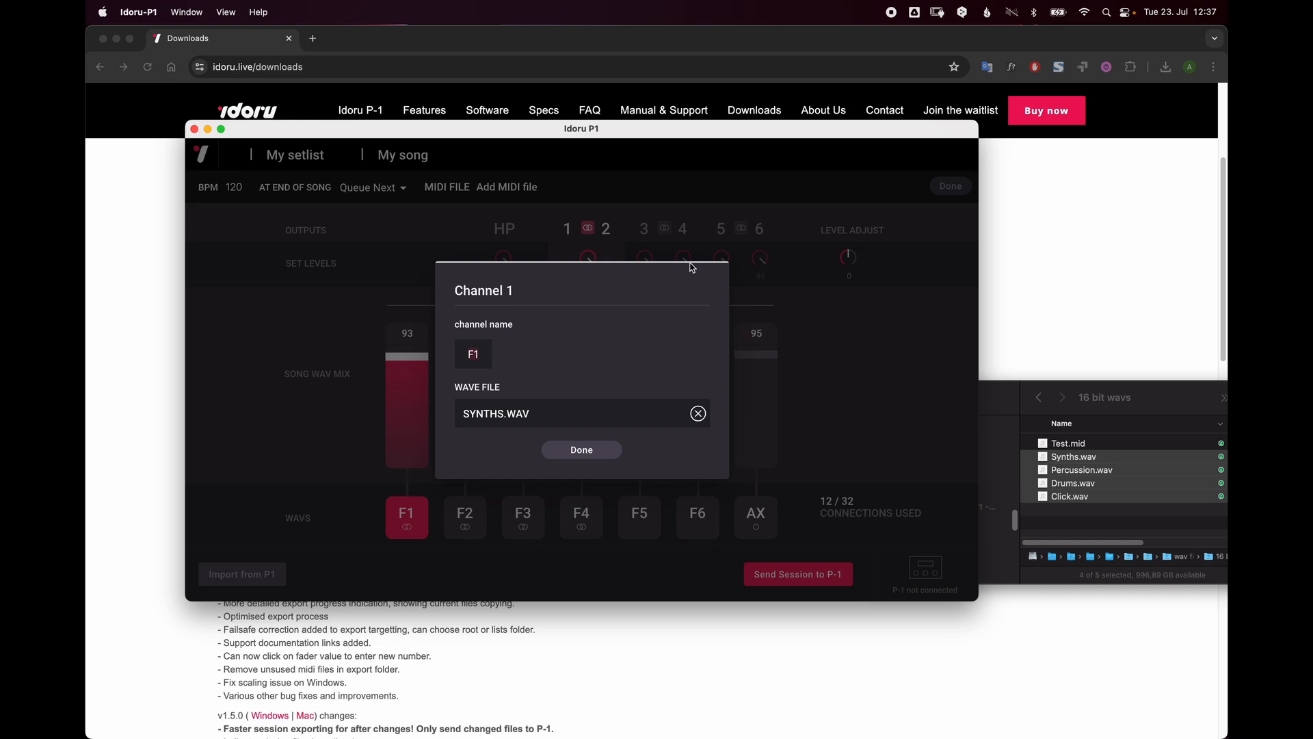
# Step: Rename channel 1 (SYNTHS.WAV) to 'SY' and confirm
pyautogui.write('SY')
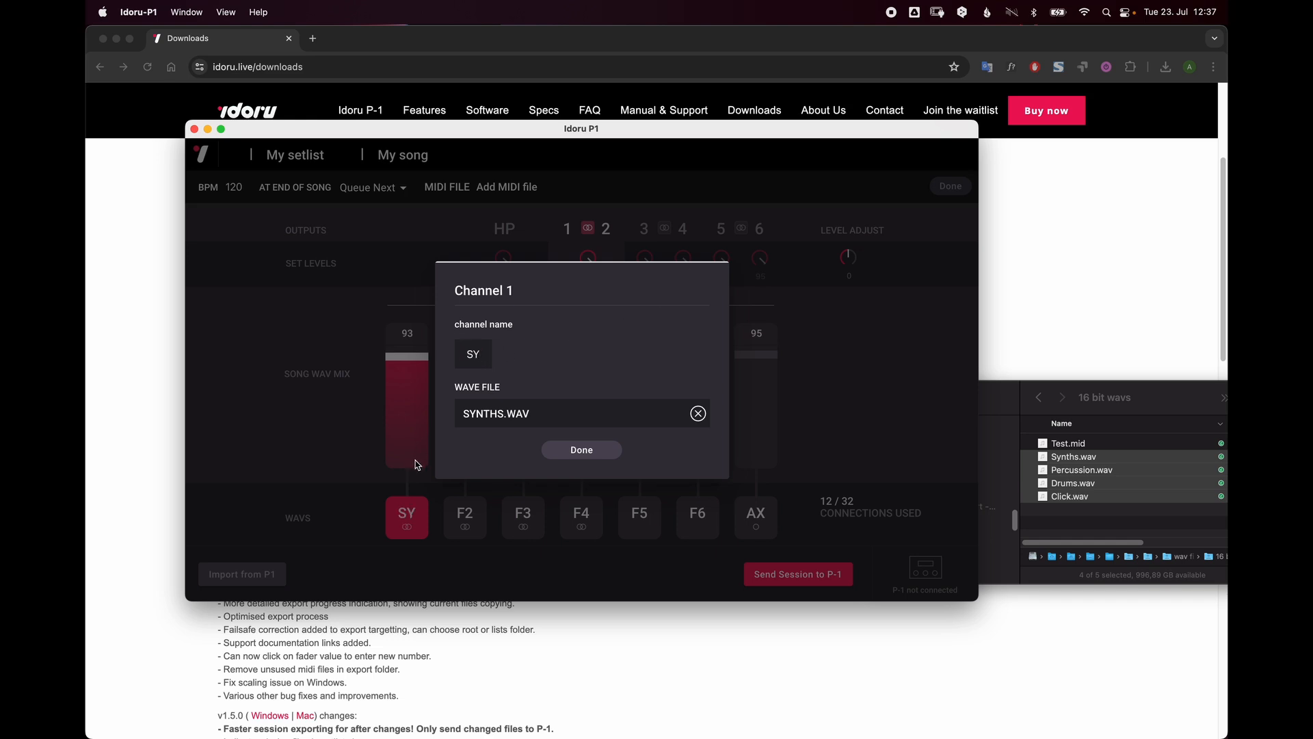
pyautogui.click(581, 450)
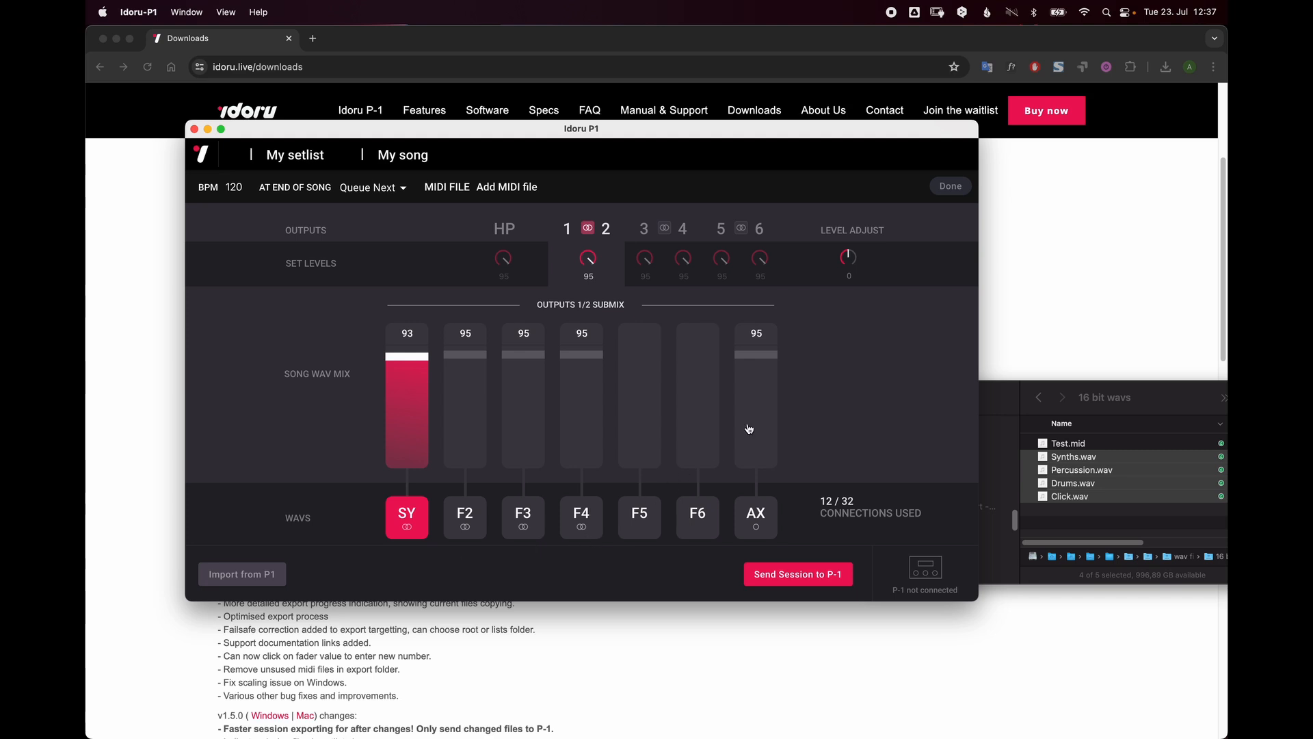
pyautogui.moveTo(829, 342)
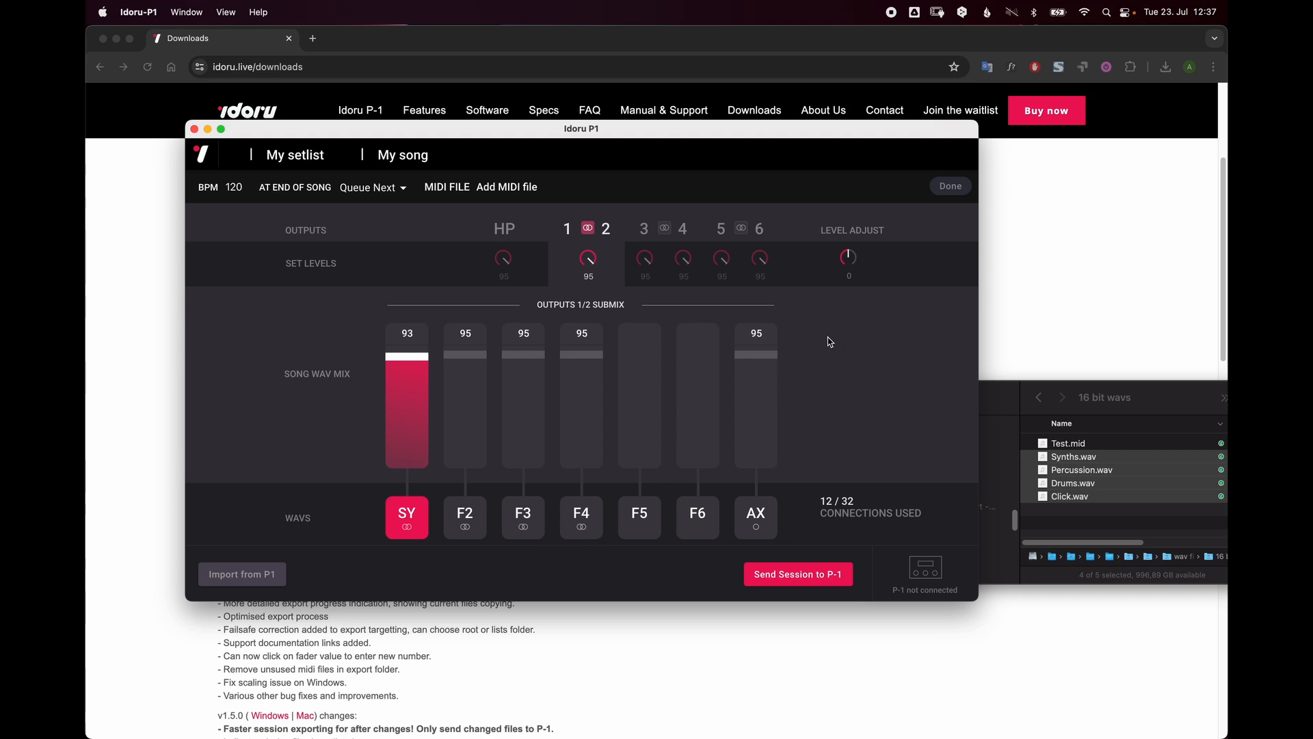
pyautogui.moveTo(506, 187)
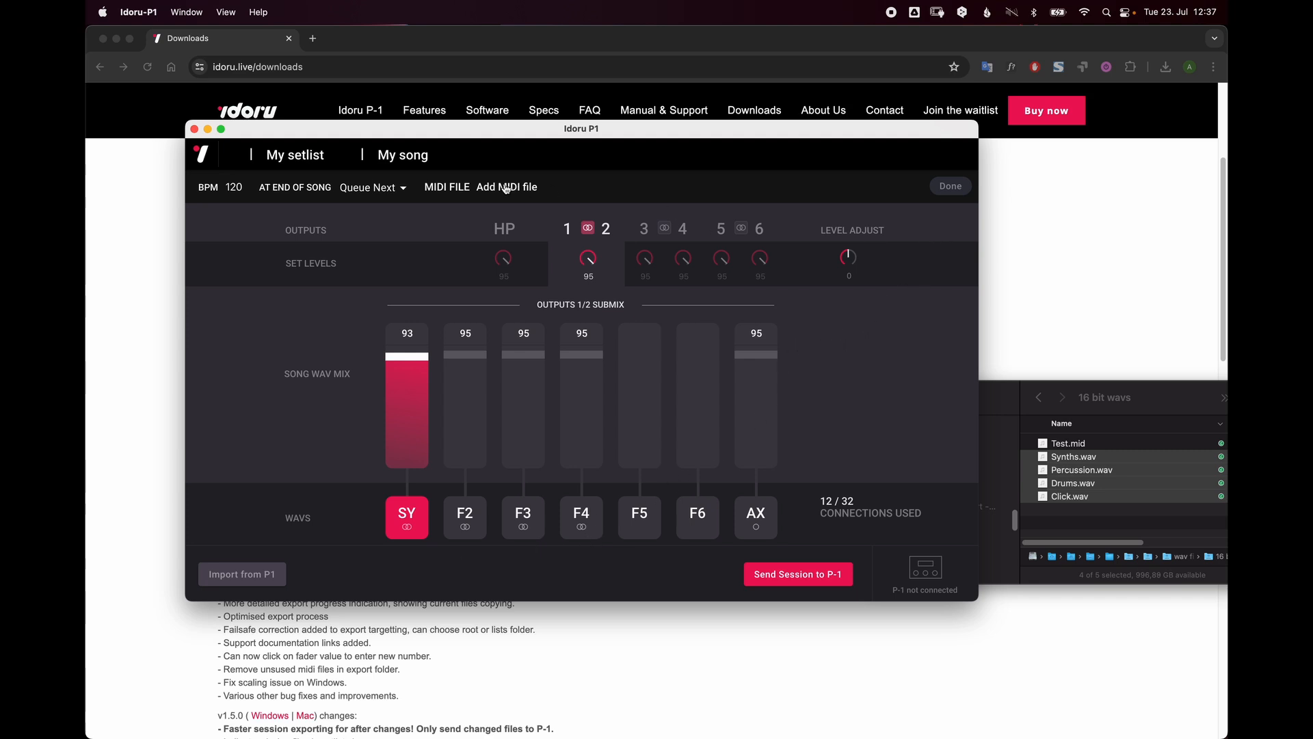
# Step: Attach the '200bpm 96pqn.mid' MIDI file to My song and return to the setlist overview
pyautogui.click(506, 187)
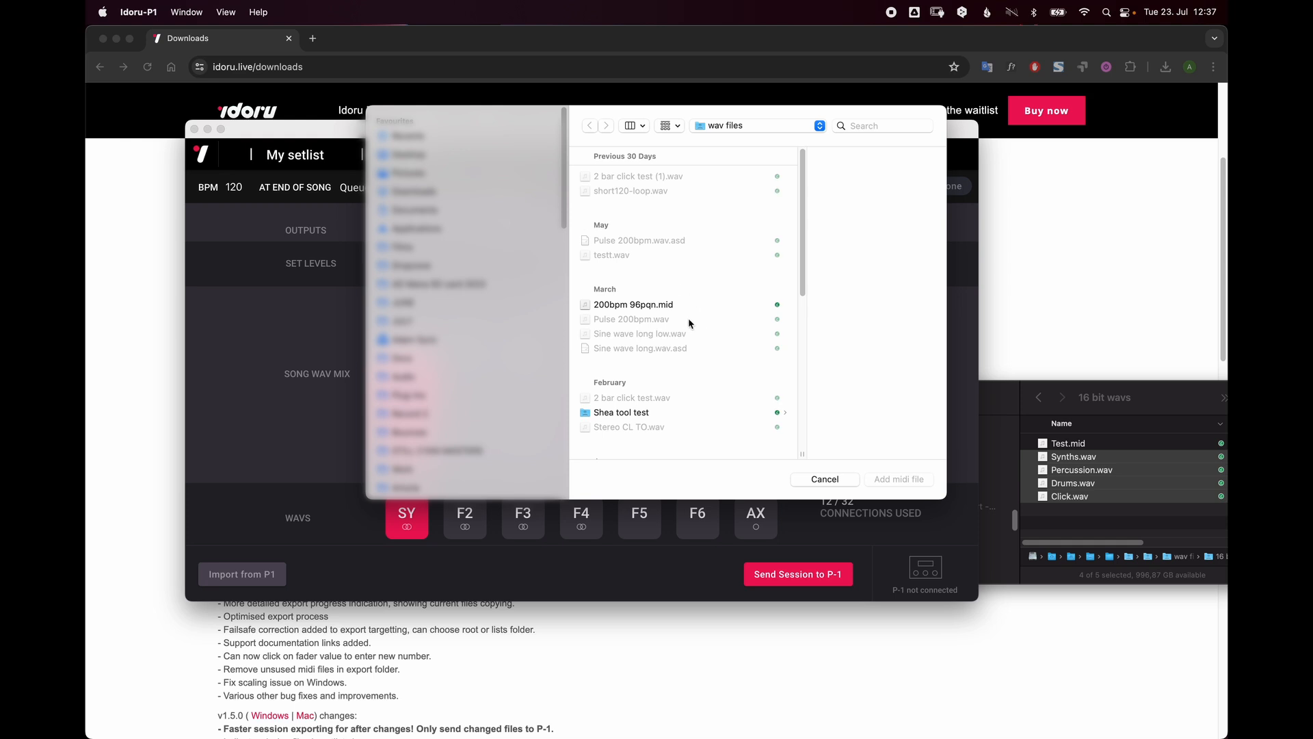
pyautogui.click(634, 303)
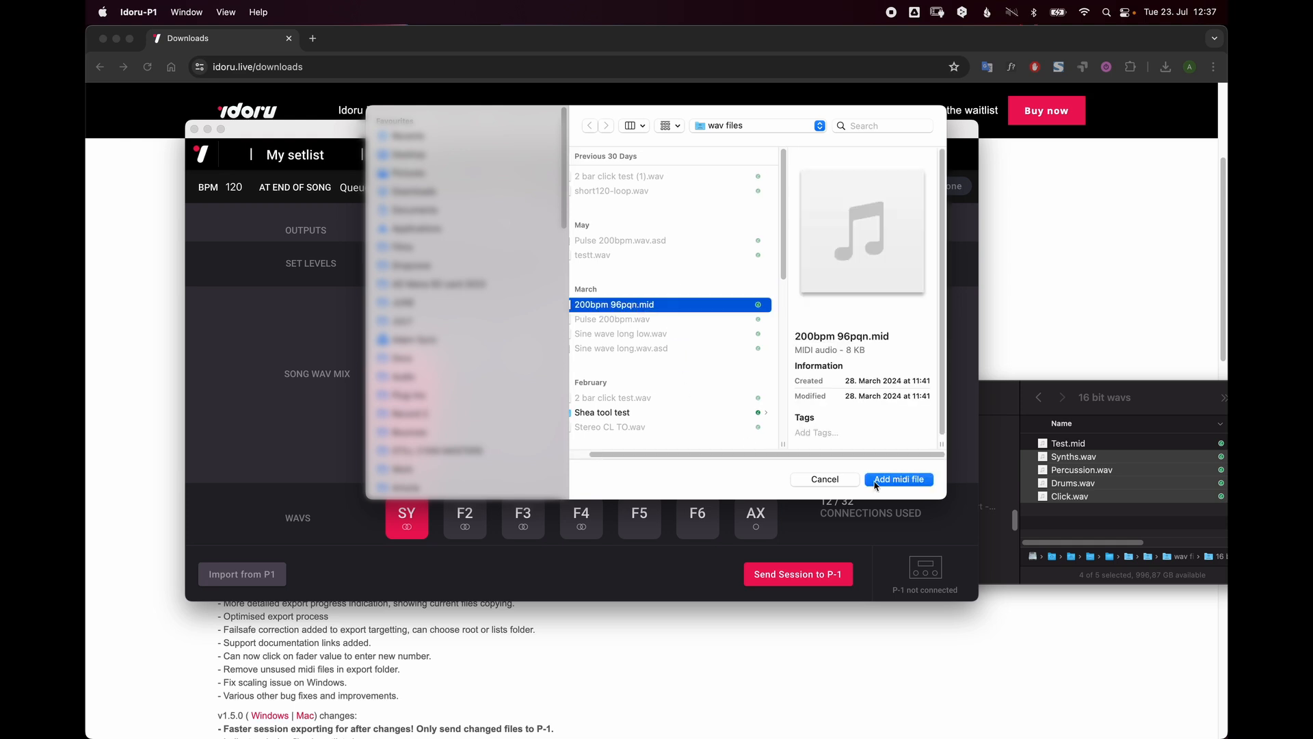
pyautogui.click(898, 478)
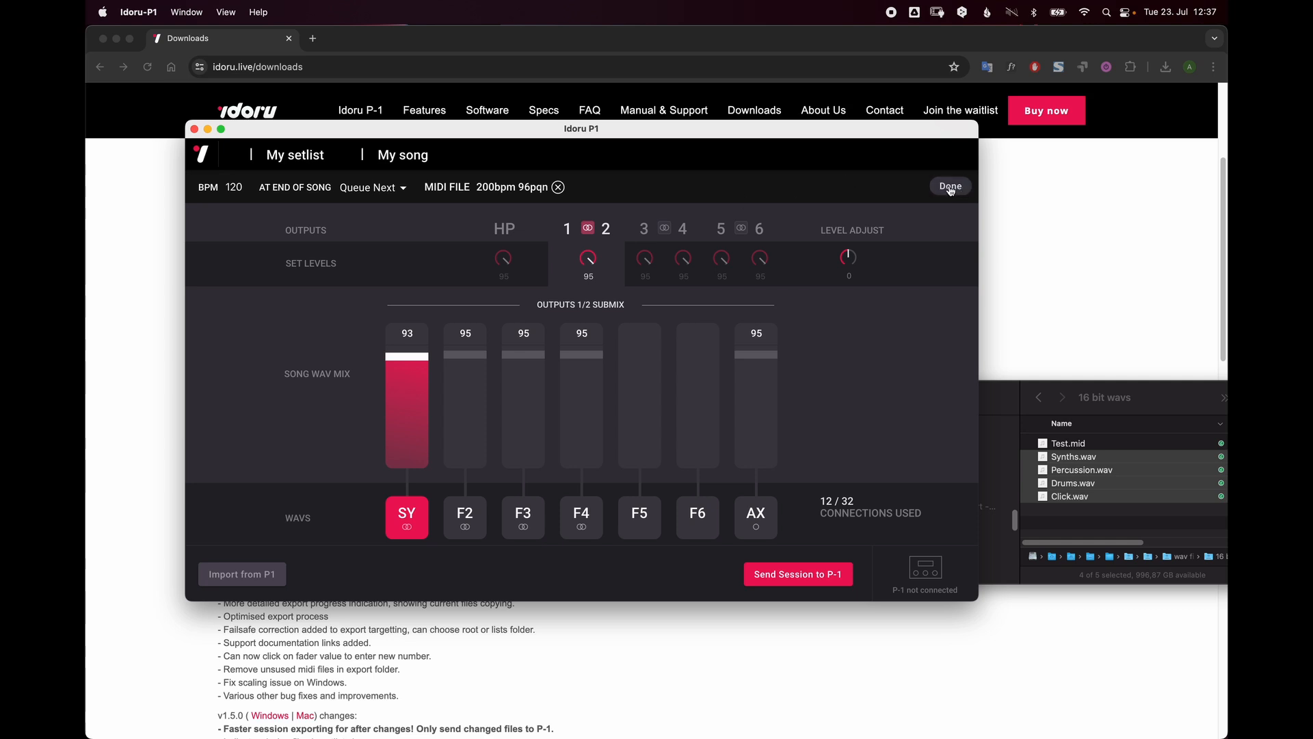
pyautogui.click(950, 186)
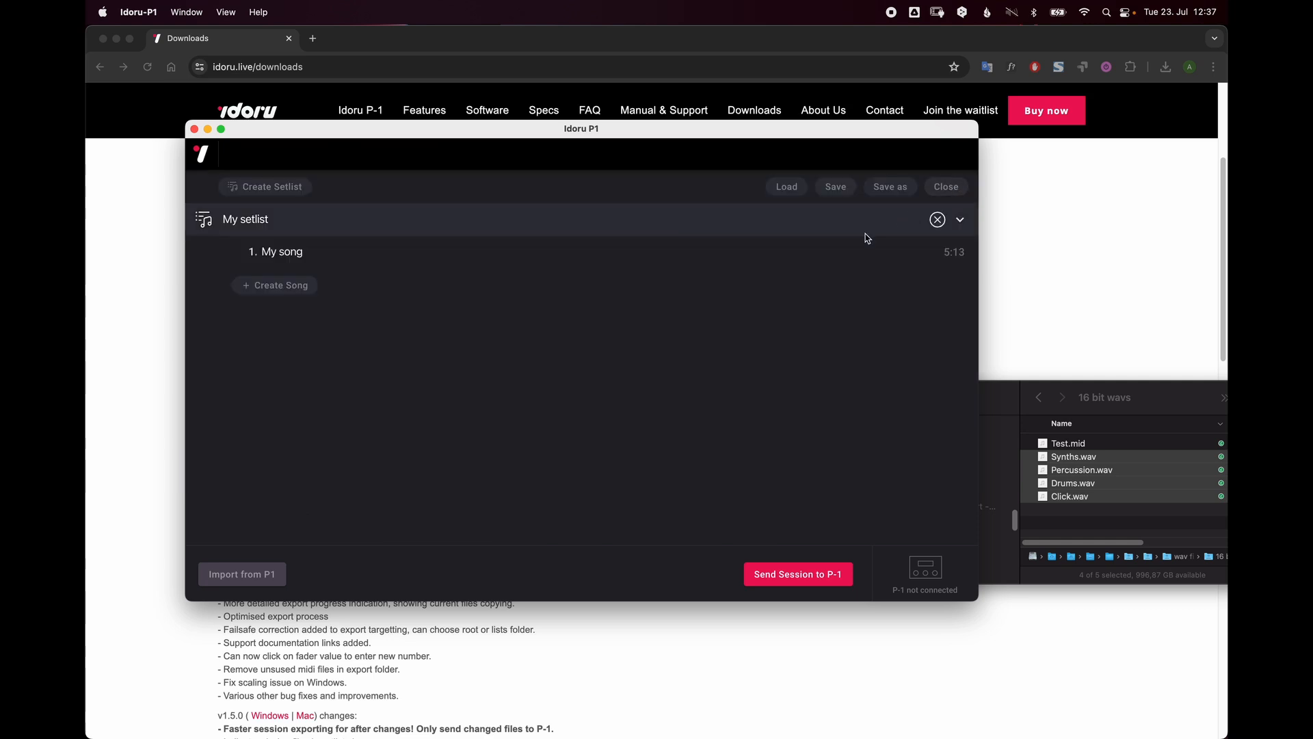
# Step: Duplicate My song via its context menu and rename the copy 'My song 2'
pyautogui.rightClick(276, 251)
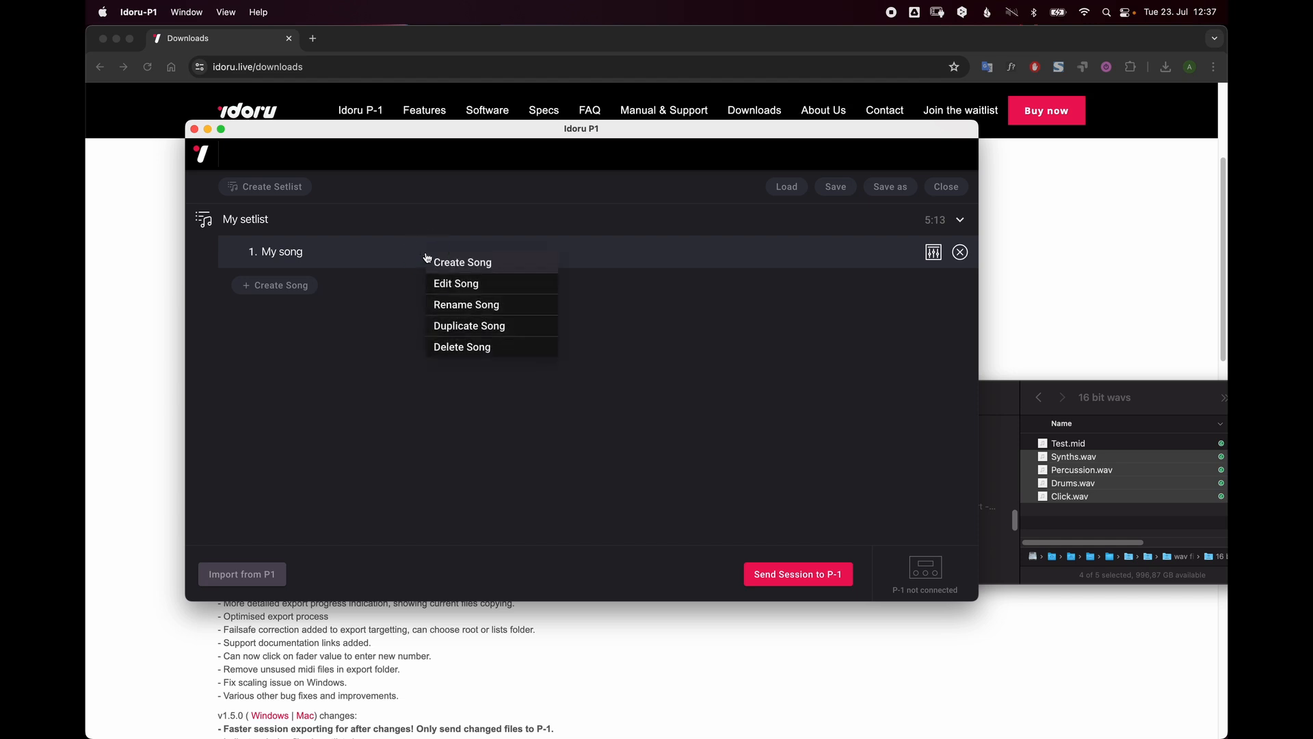
pyautogui.moveTo(469, 326)
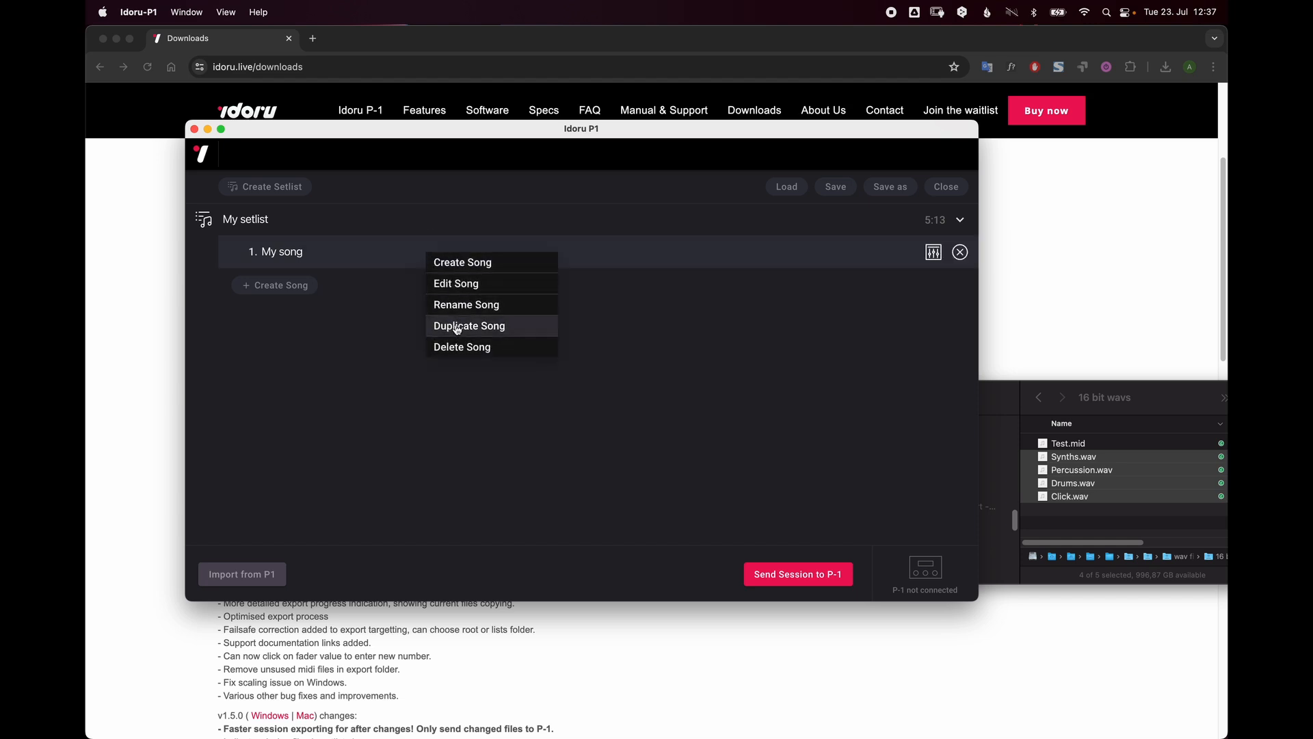
pyautogui.click(469, 325)
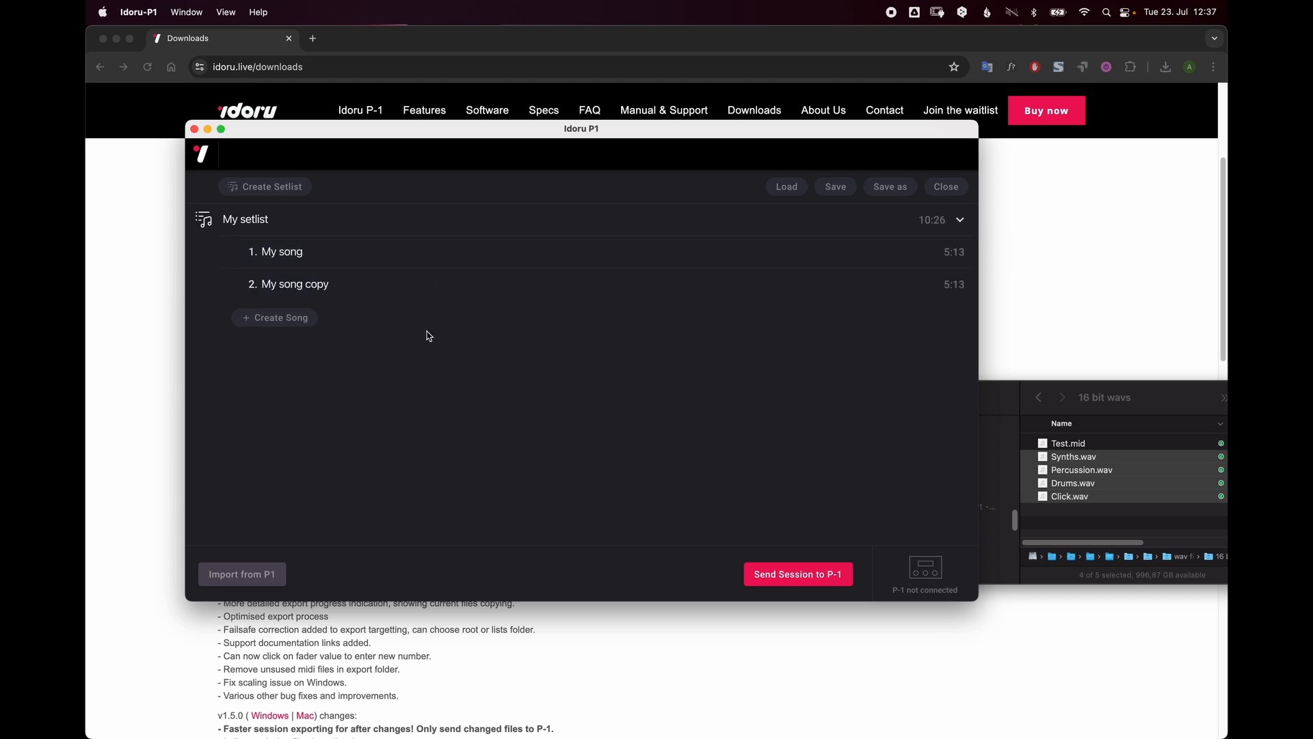
pyautogui.doubleClick(294, 284)
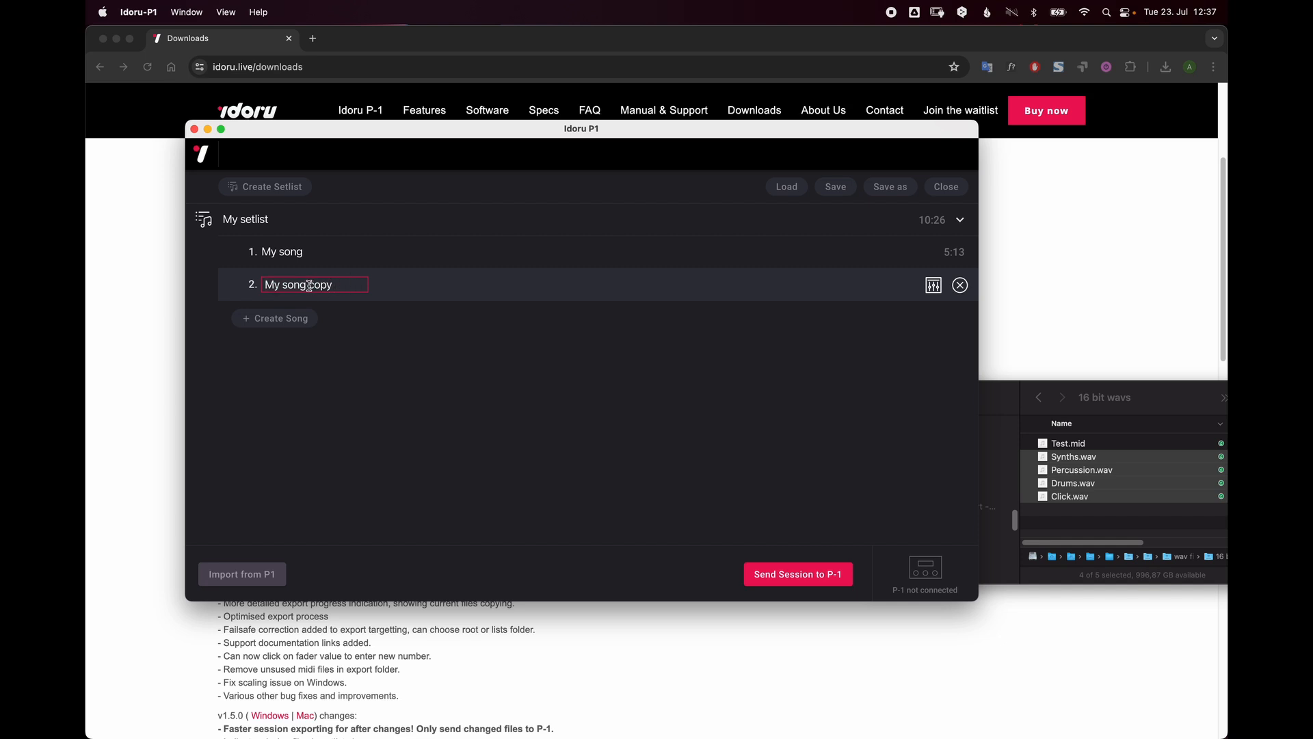
pyautogui.write('My song 2')
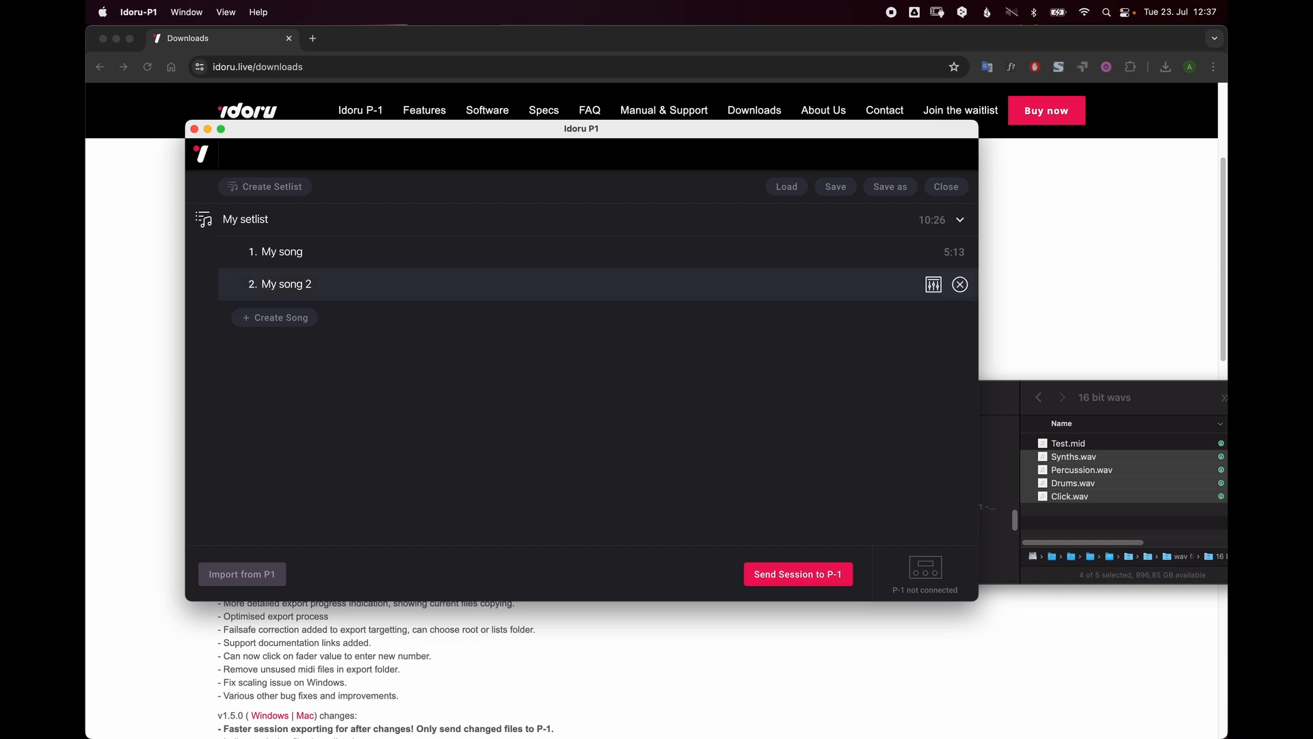
pyautogui.click(933, 284)
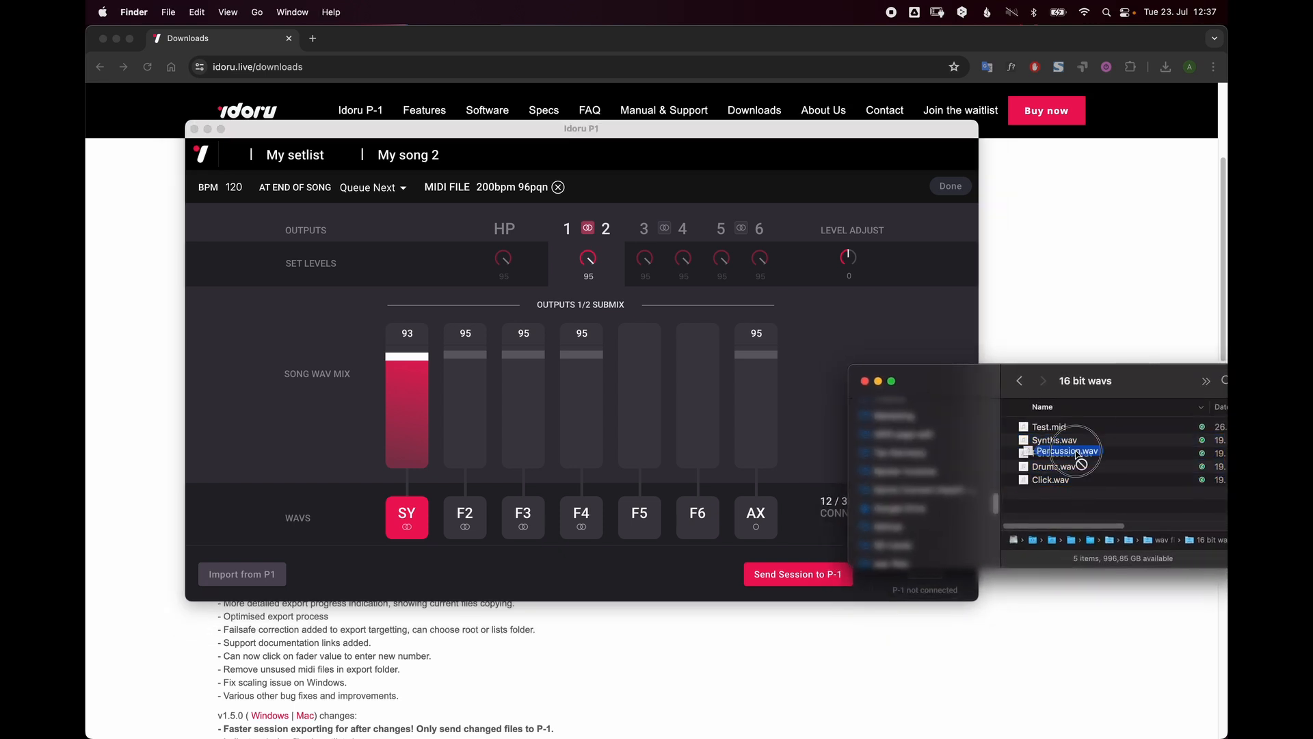
# Step: Drag Percussion.wav from Finder into one of My song 2's wav slots
pyautogui.moveTo(1063, 451); pyautogui.dragTo(411, 518)
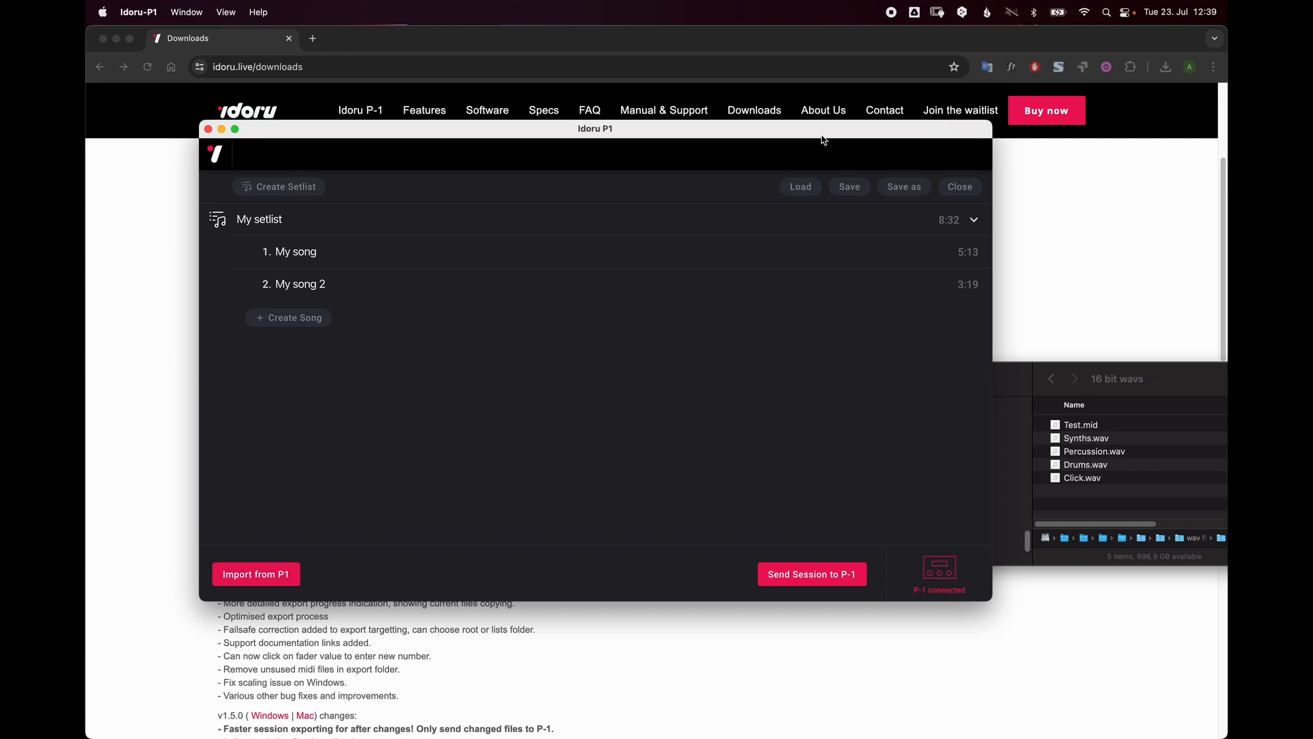
pyautogui.moveTo(885, 500)
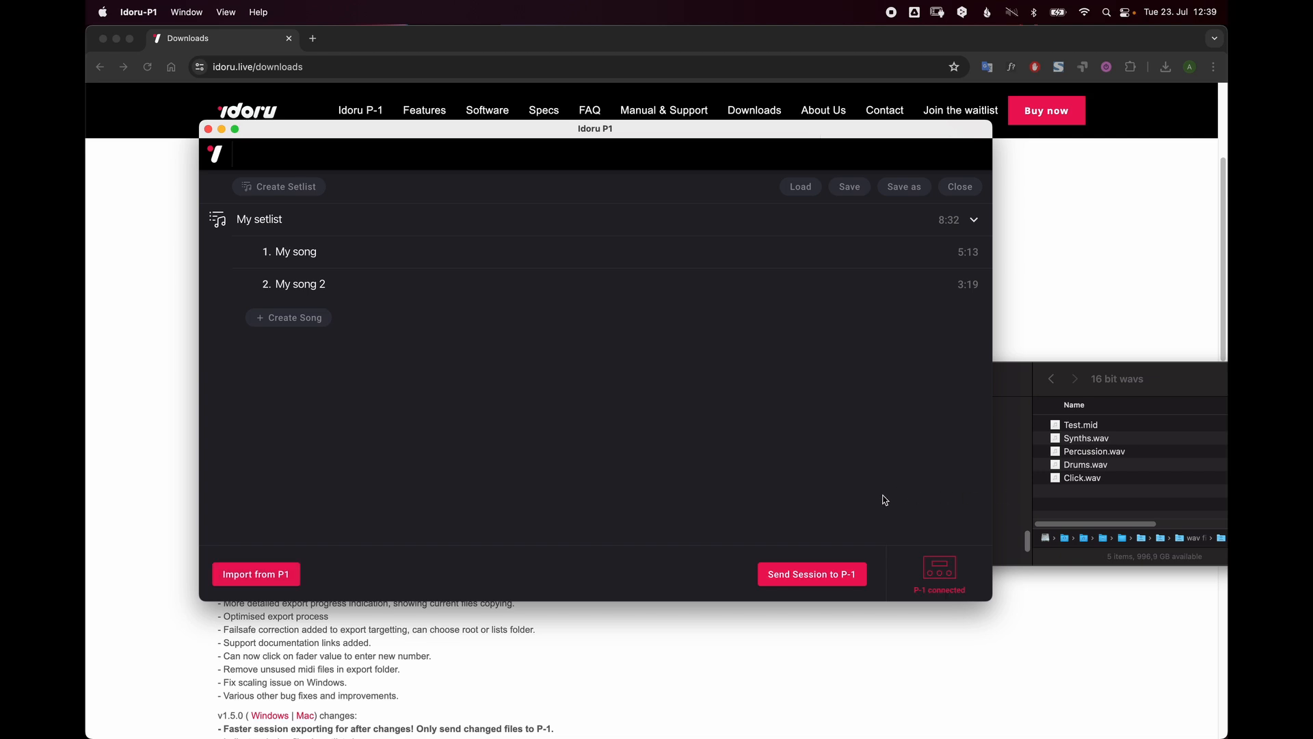
pyautogui.moveTo(856, 580)
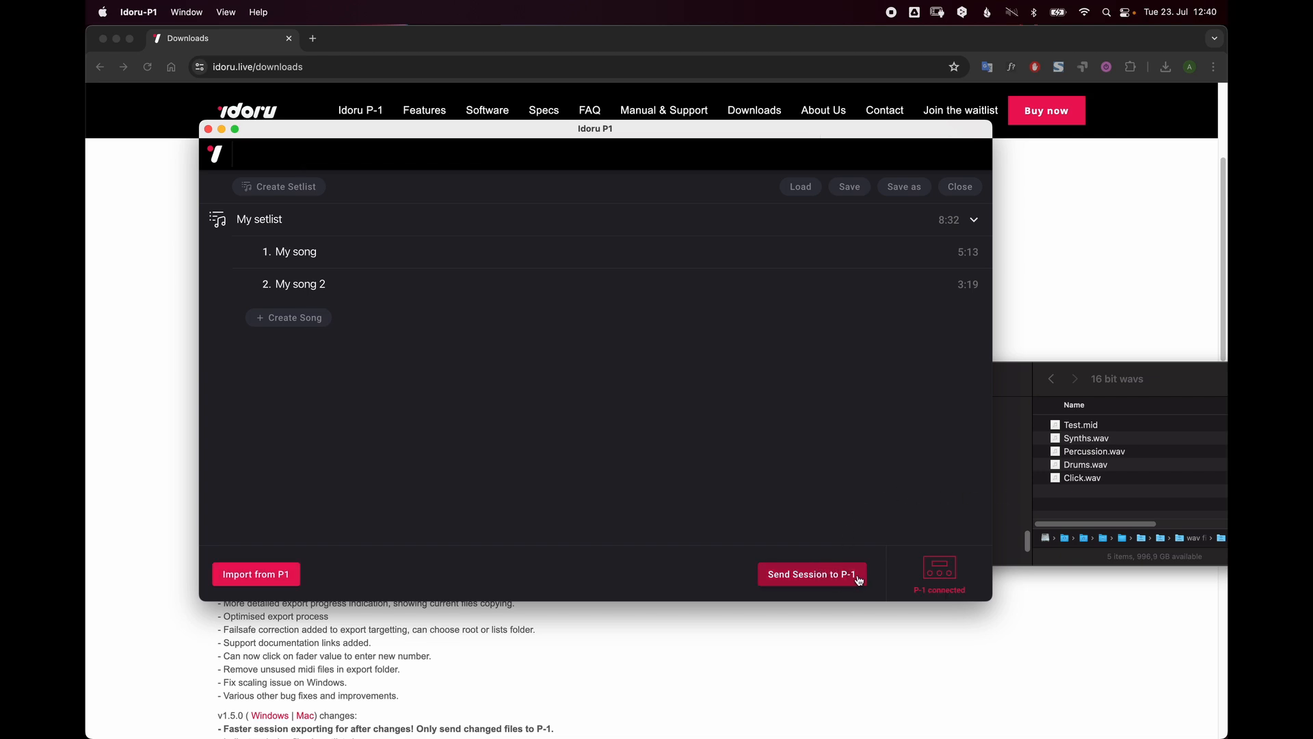
# Step: Begin Send Session to P-1 with the IDORU SD 4 card selected as destination
pyautogui.click(811, 573)
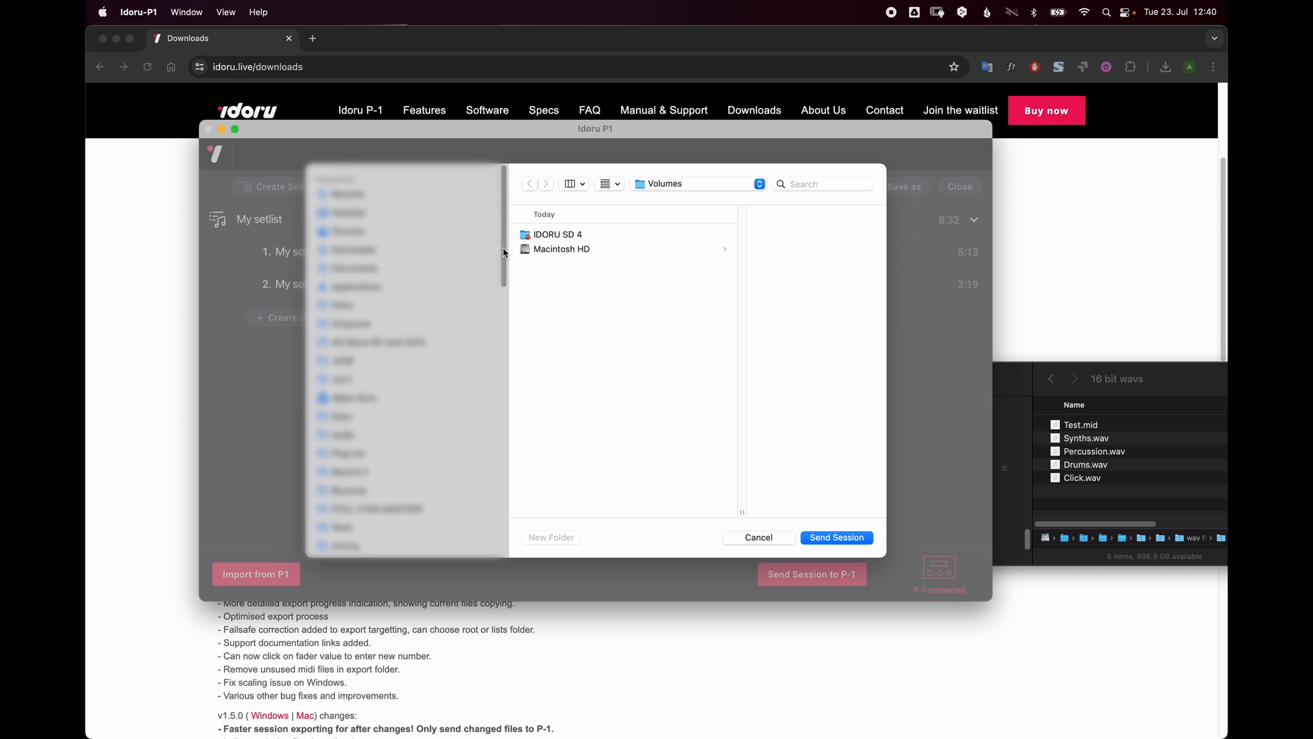
pyautogui.scroll(-3)
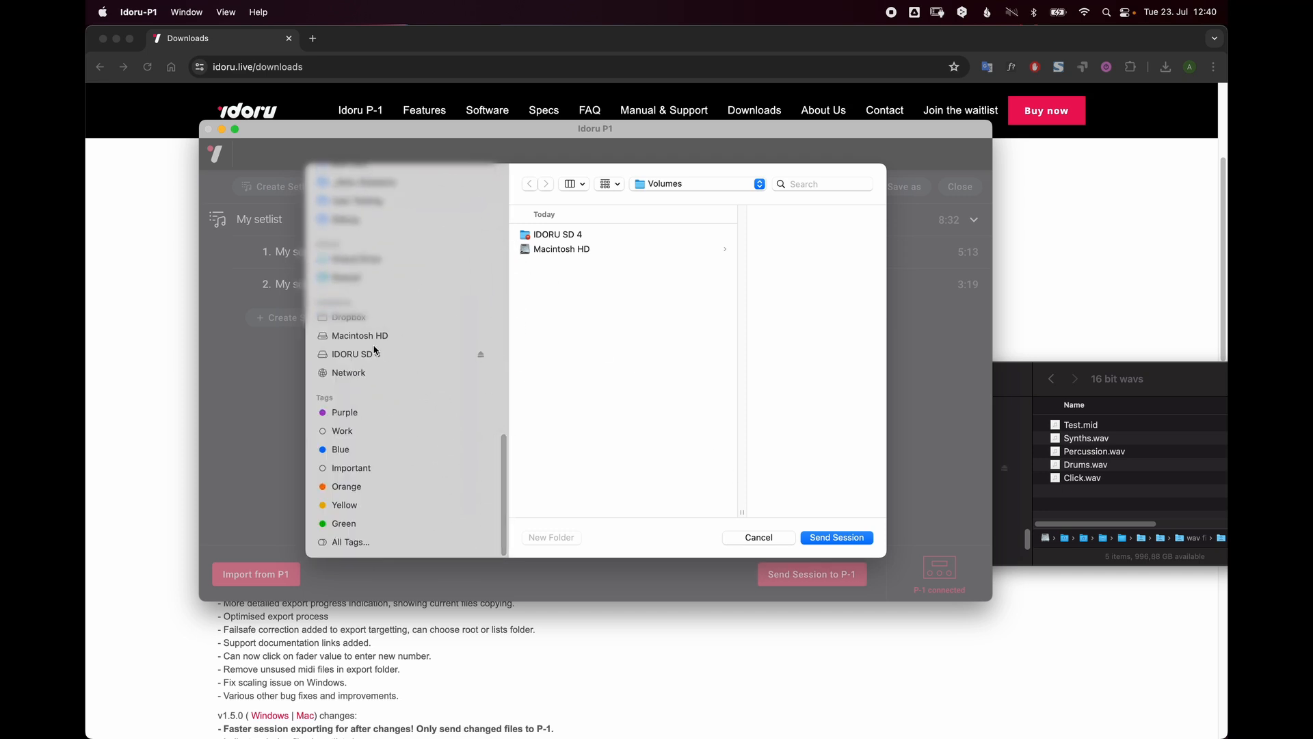
pyautogui.click(355, 353)
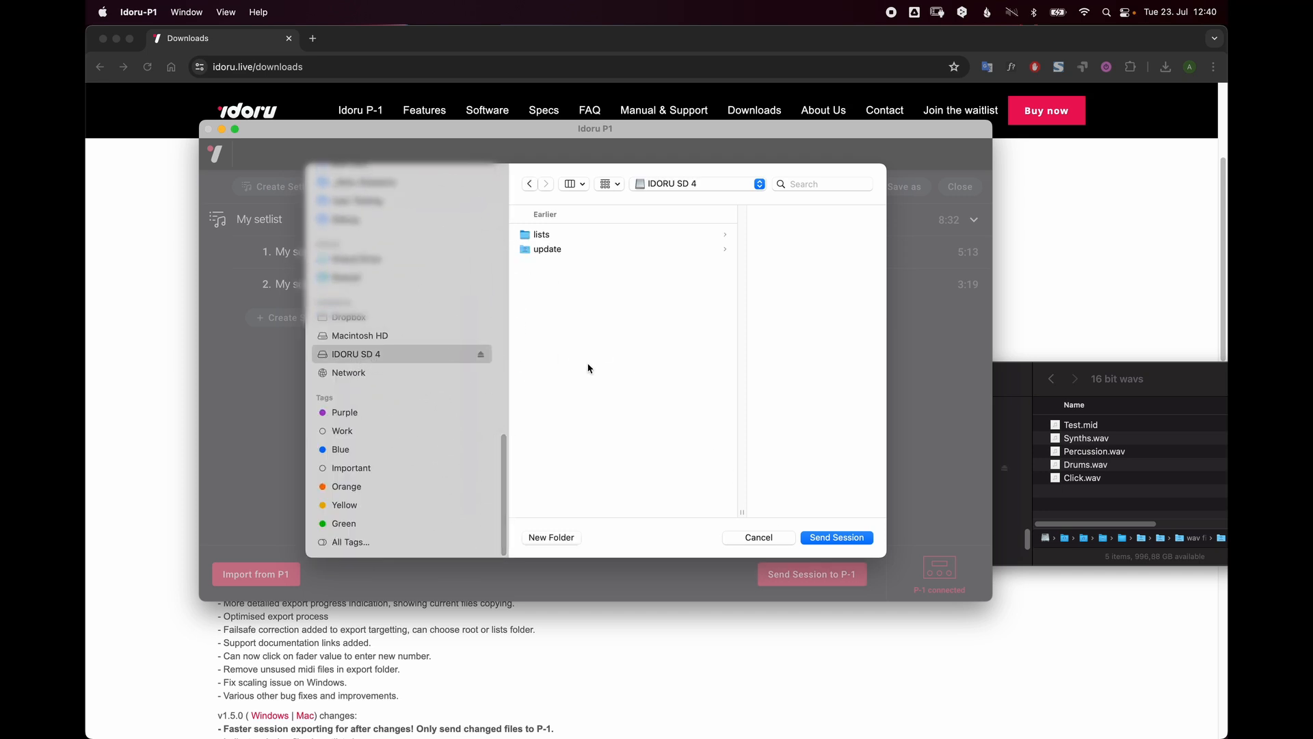
pyautogui.click(835, 537)
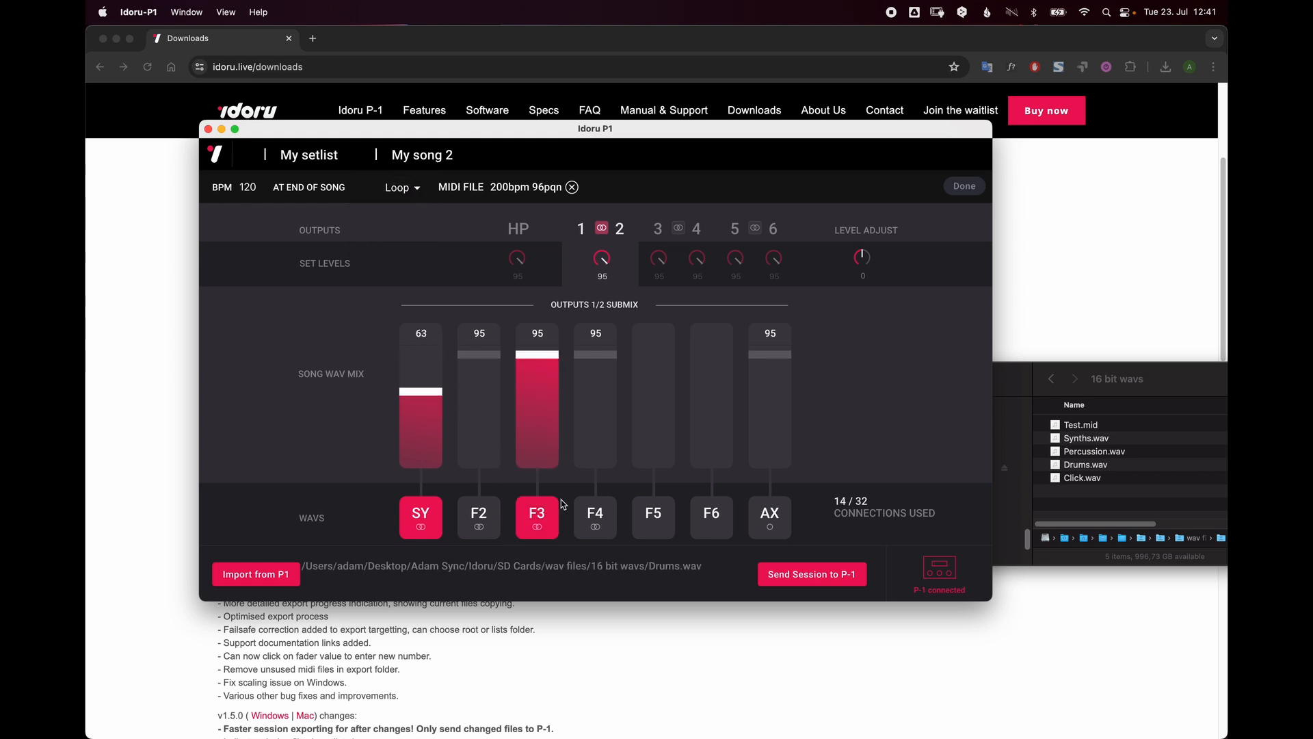
# Step: Leave My song 2's editor, send the session to IDORU SD 4 and close the transfer-complete notice
pyautogui.click(964, 186)
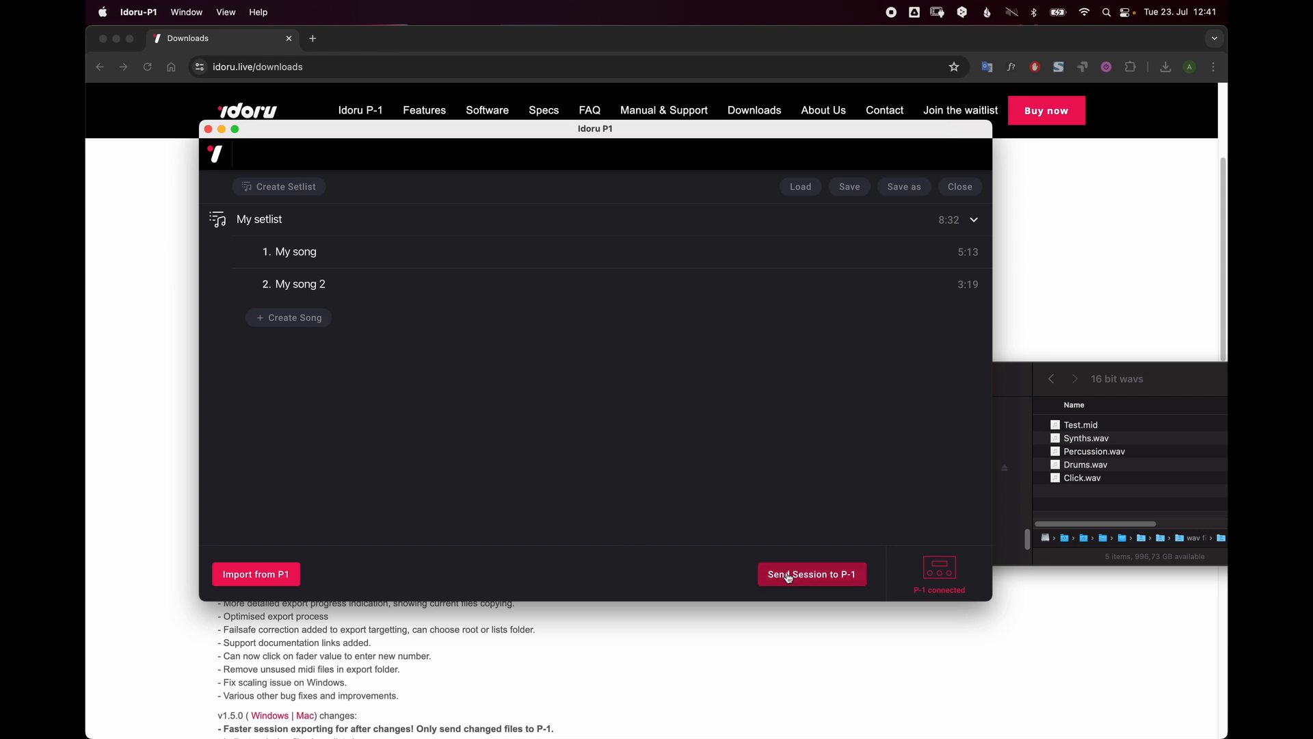
pyautogui.click(810, 574)
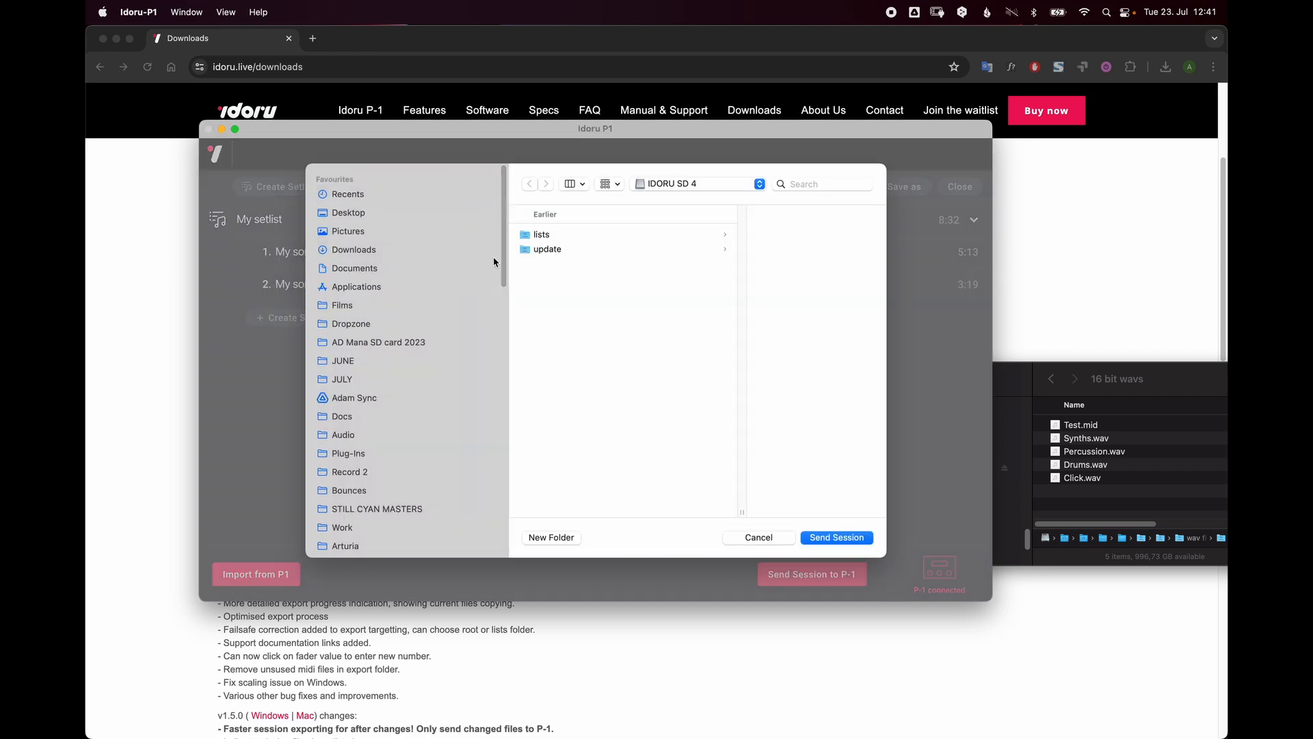
pyautogui.scroll(-3)
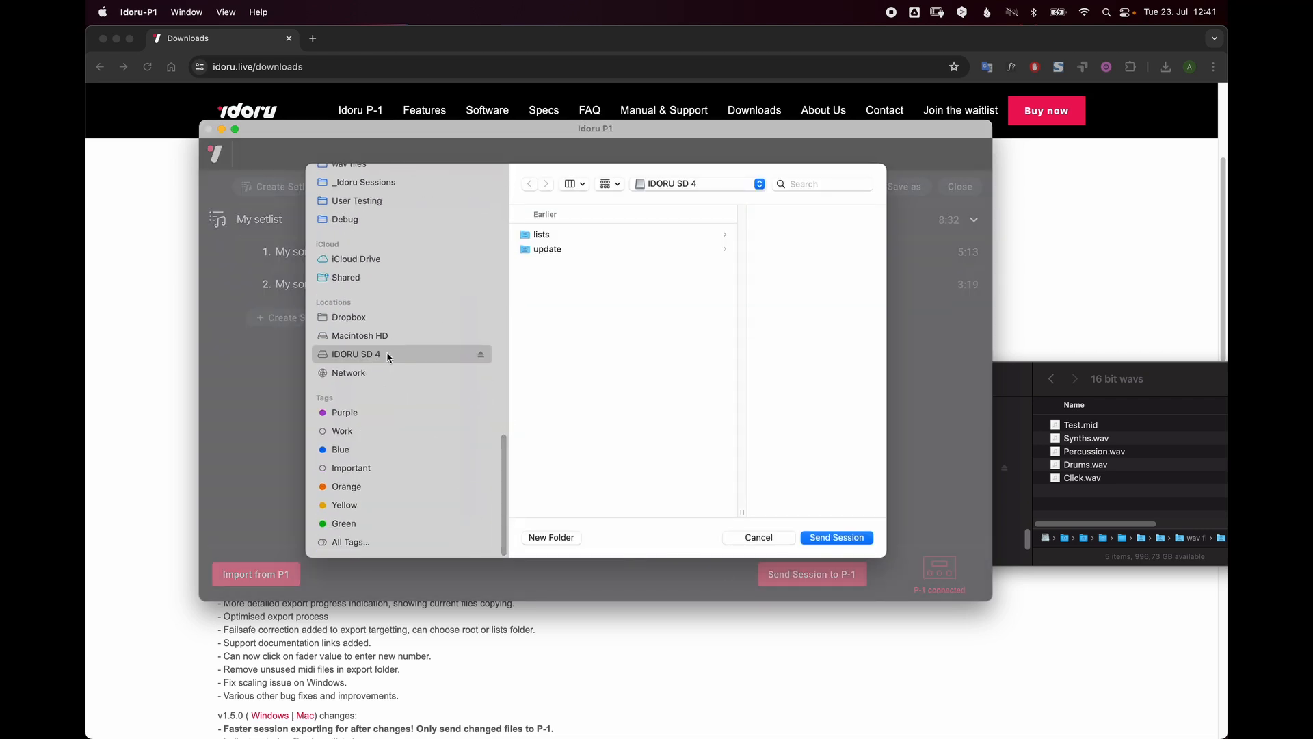
pyautogui.click(835, 537)
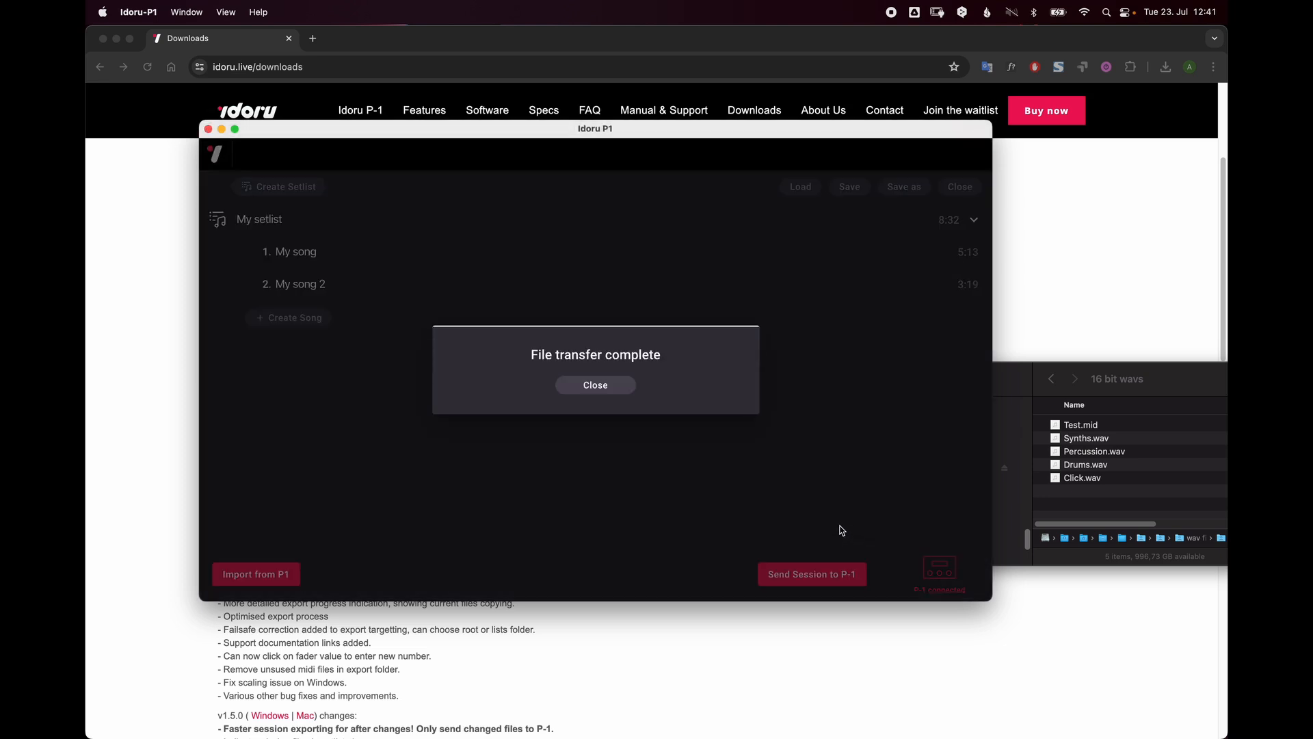
pyautogui.click(594, 384)
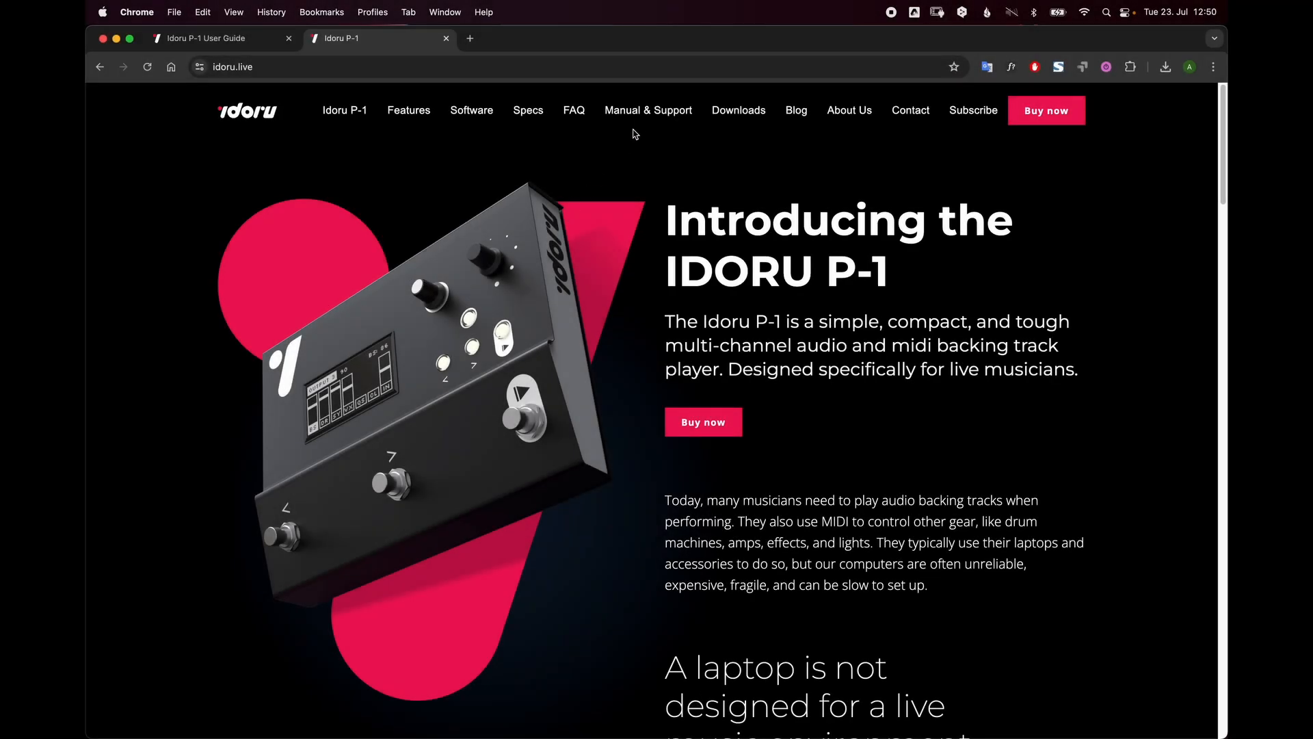
# Step: Open Manual & Support on idoru.live and scroll to the user guide contents
pyautogui.click(647, 110)
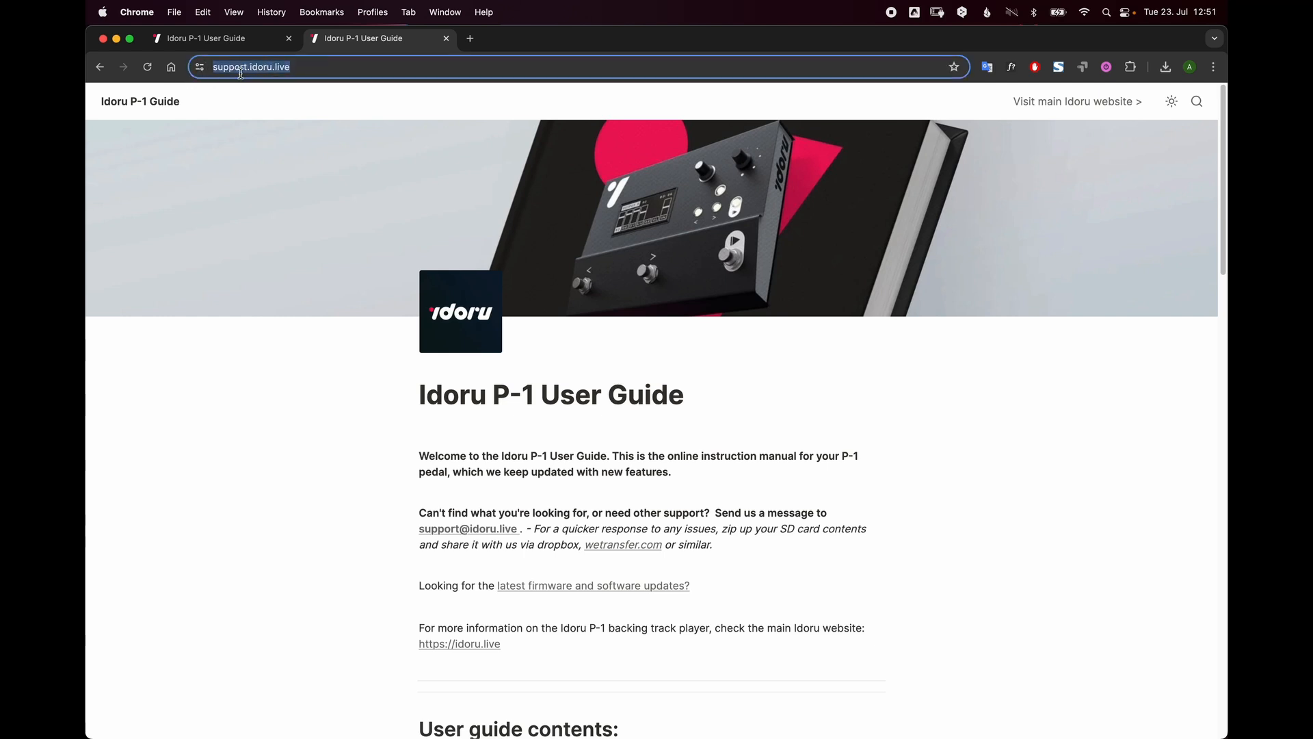
pyautogui.scroll(-3)
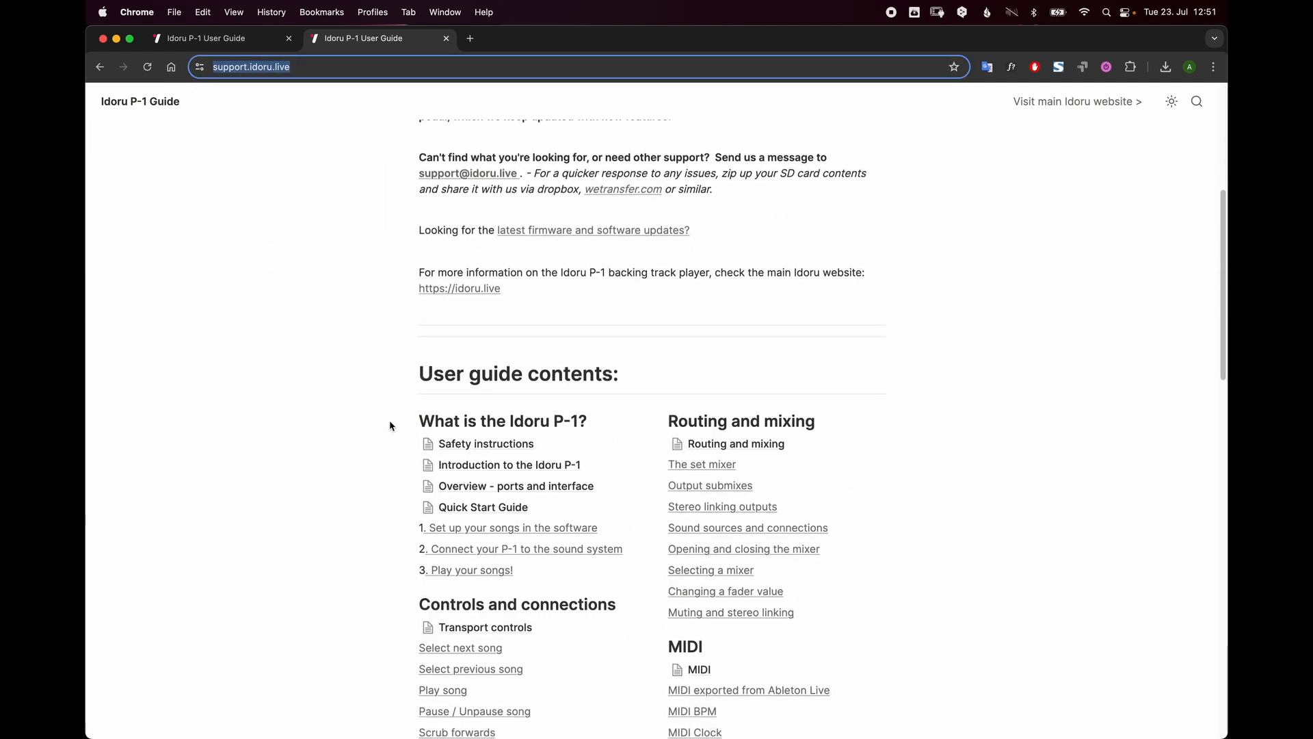